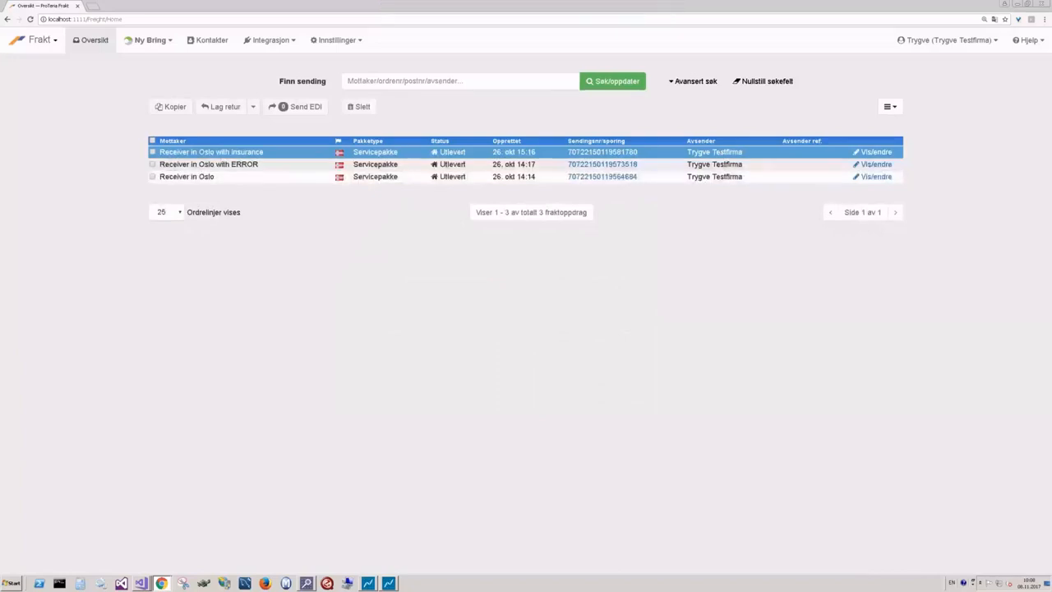
{"action": "mouse_move", "coordinate": [289, 271]}
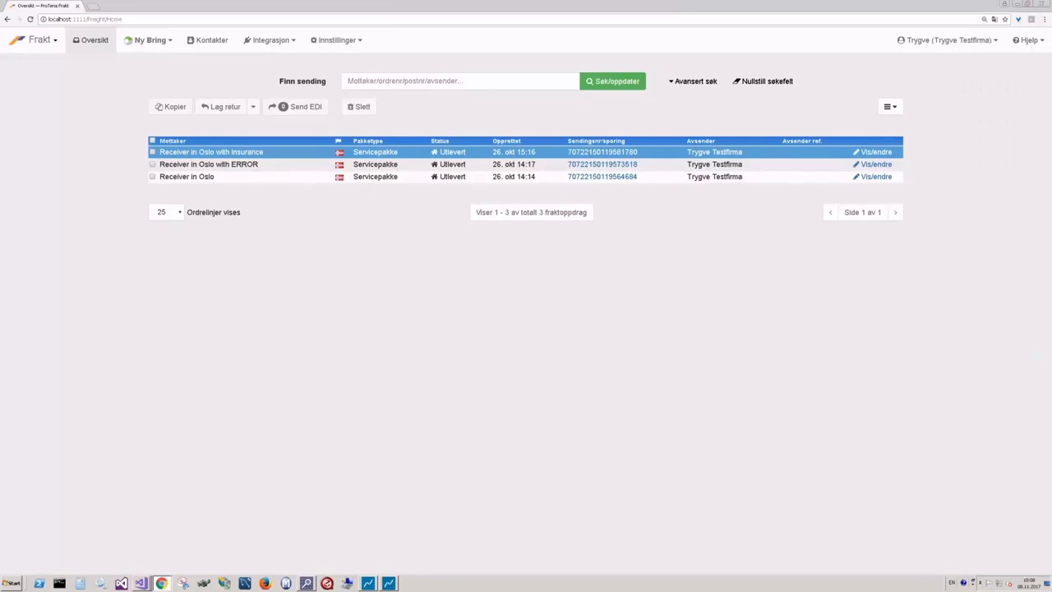
- Search the shipment overview for ERROR, clear it, then copy the Receiver in Oslo shipment
{"action": "left_click", "coordinate": [460, 81]}
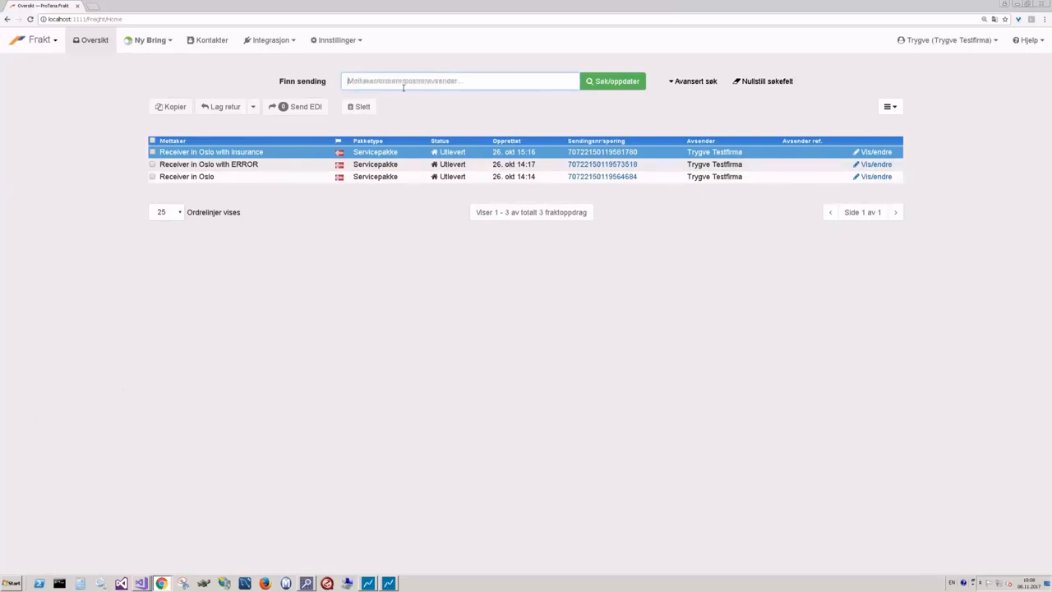
{"action": "type", "text": "ERROR"}
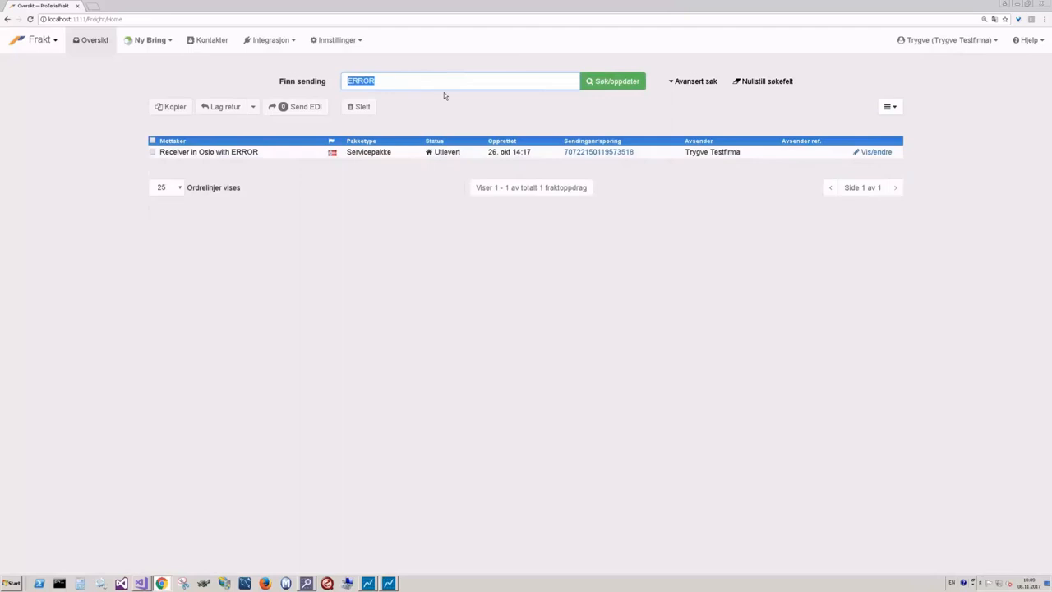
{"action": "left_click", "coordinate": [762, 80]}
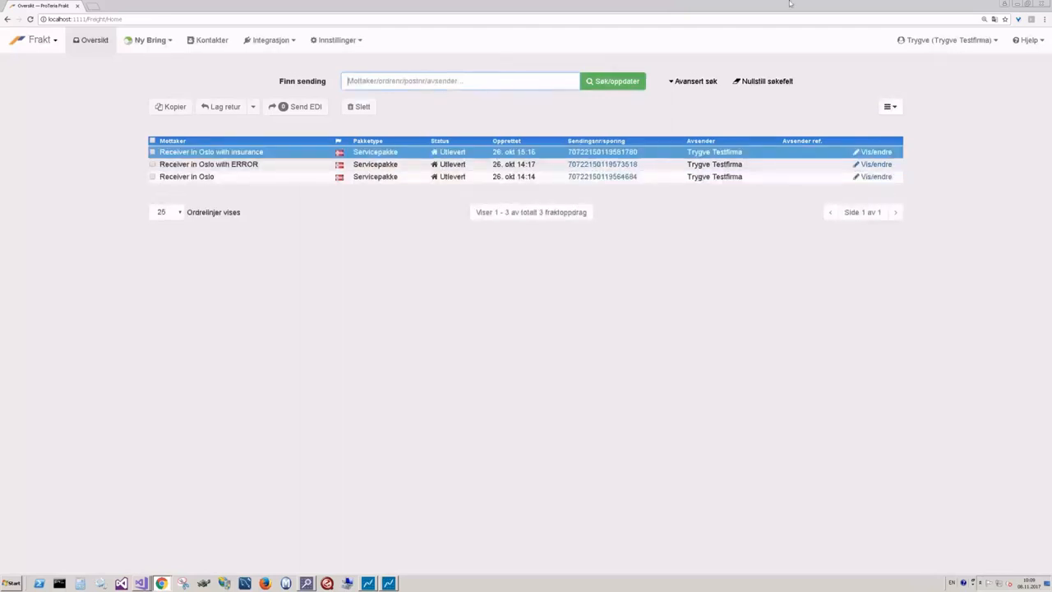
{"action": "left_click", "coordinate": [152, 164]}
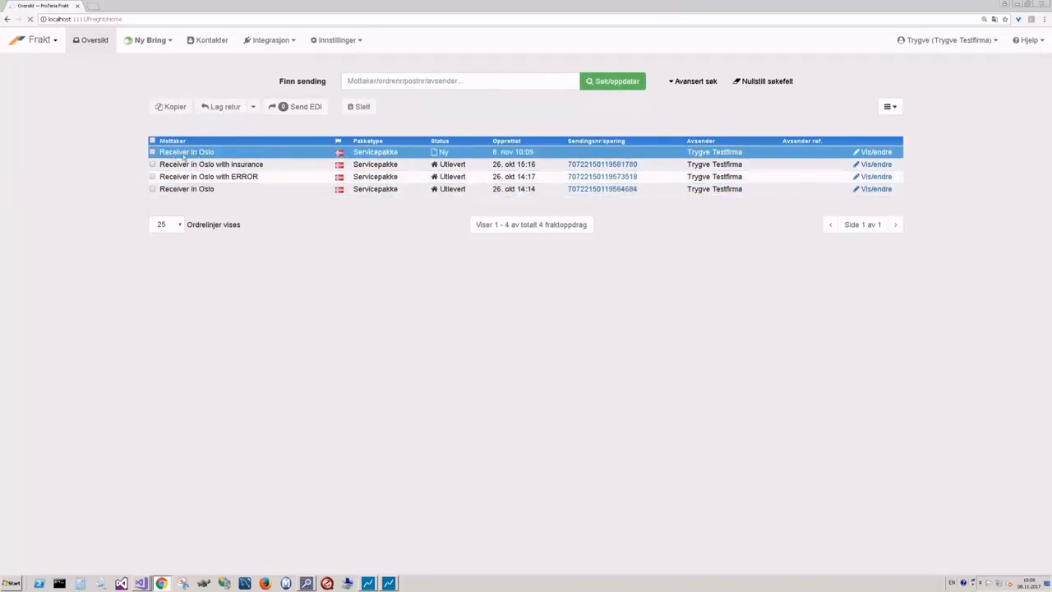
- Correct the receiver name on the new Receiver in Oslo shipment and let the form save at 183,75
{"action": "left_click", "coordinate": [873, 152]}
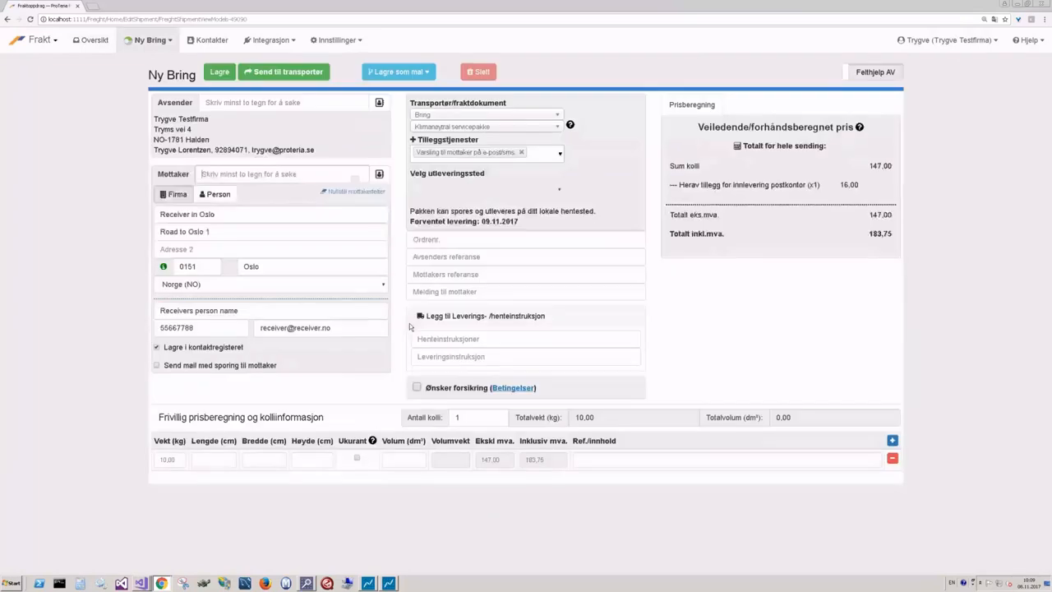
{"action": "left_click", "coordinate": [220, 72]}
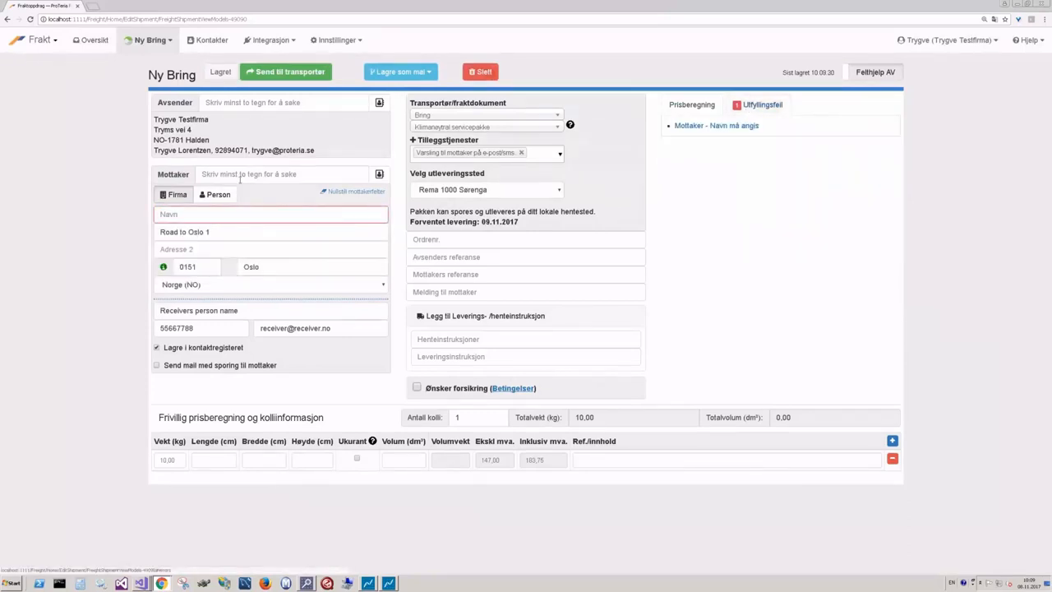
{"action": "left_click", "coordinate": [270, 214]}
{"action": "type", "text": "Receiver in Oslo"}
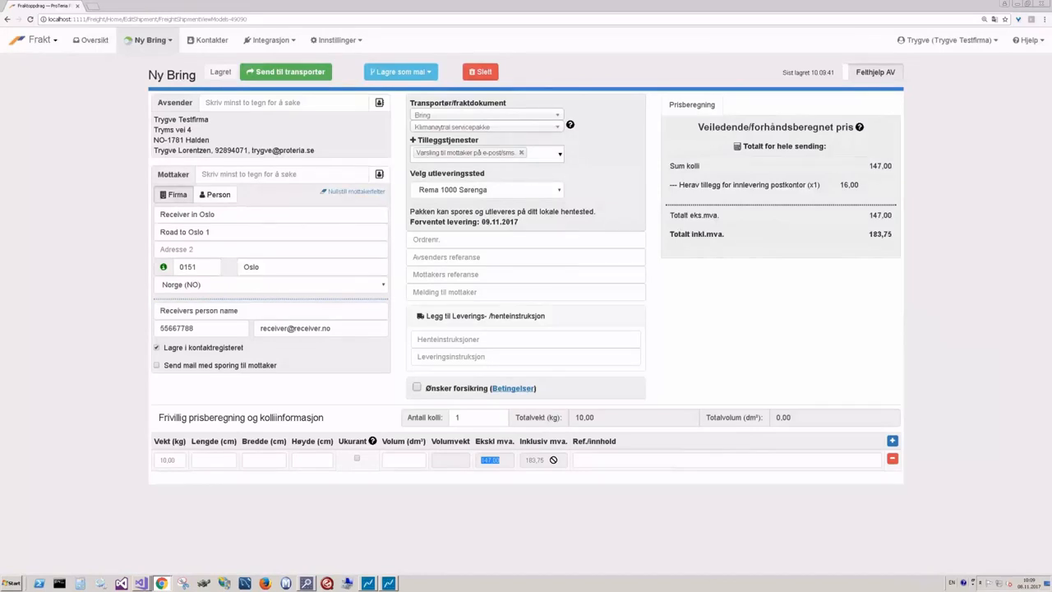
{"action": "mouse_move", "coordinate": [661, 348]}
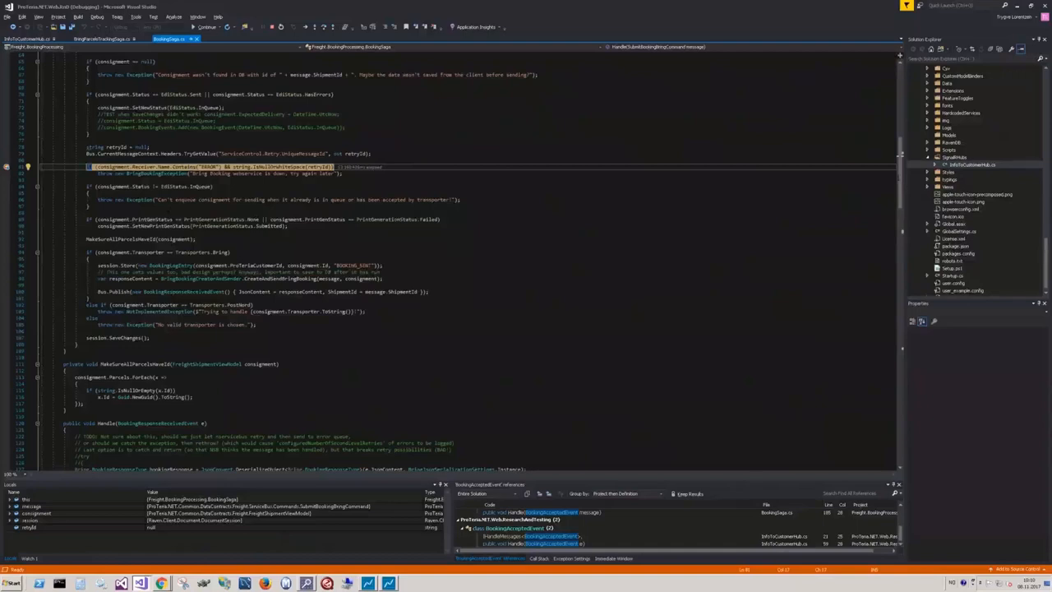
{"action": "scroll", "scroll_direction": "up", "scroll_amount": 3}
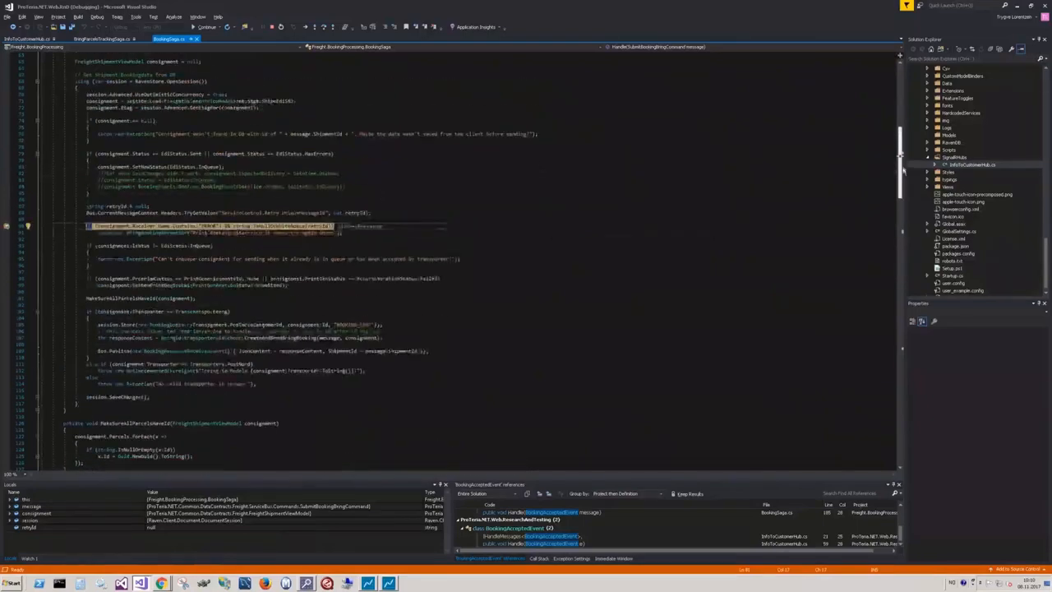
{"action": "scroll", "scroll_direction": "up", "scroll_amount": 3}
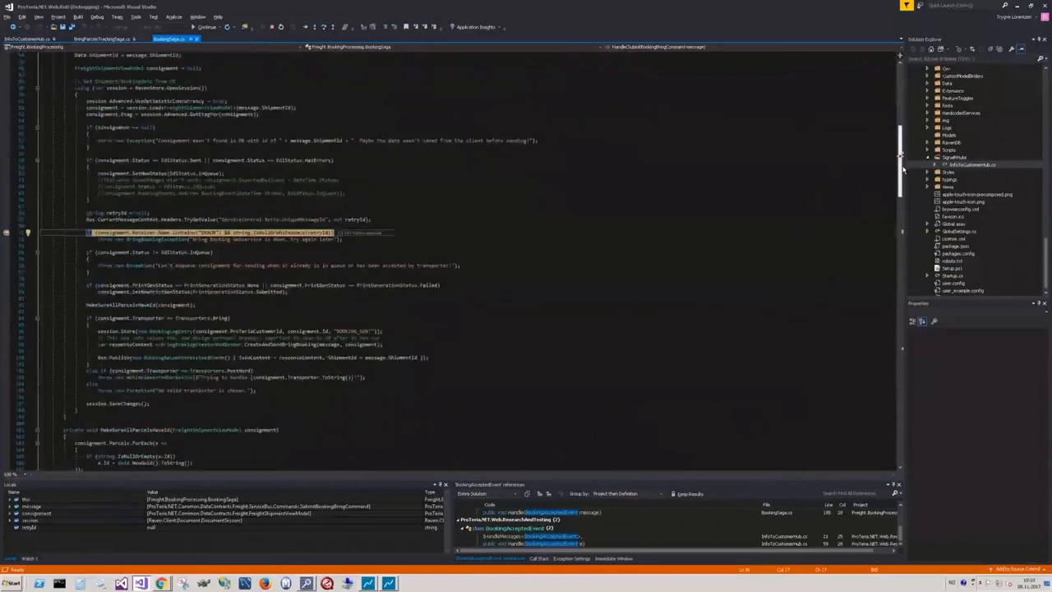
{"action": "scroll", "scroll_direction": "up", "scroll_amount": 3}
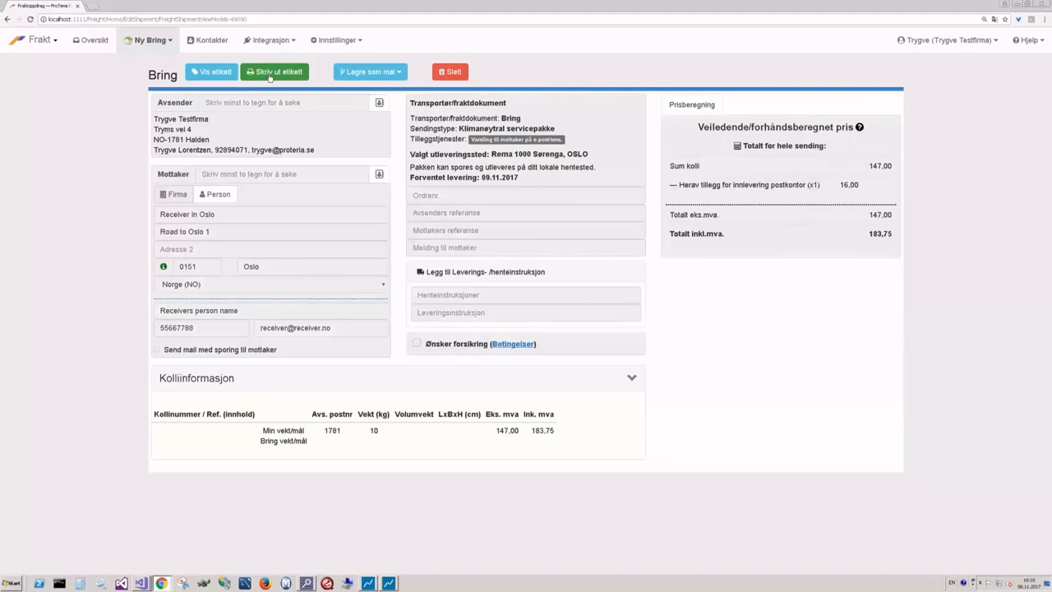
- Preview the Receiver in Oslo test label, cancel printing and return to the overview
{"action": "left_click", "coordinate": [275, 72]}
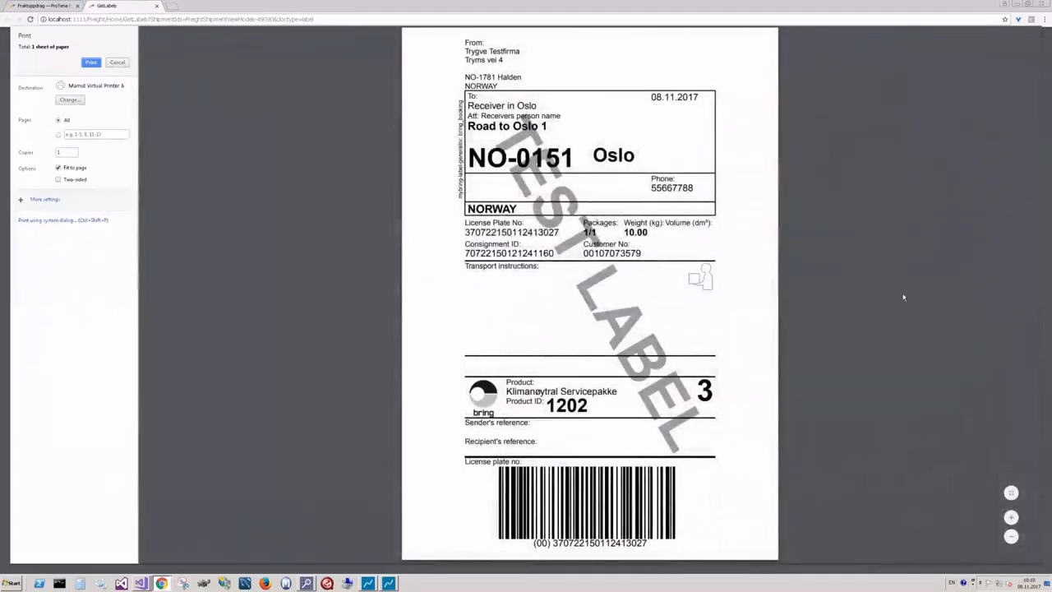
{"action": "mouse_move", "coordinate": [386, 320]}
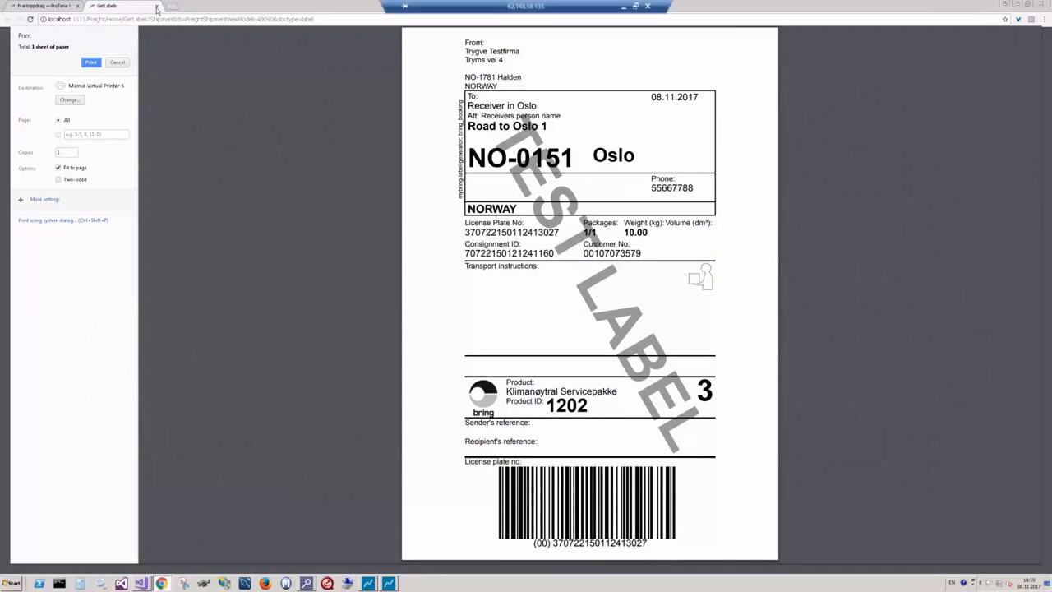
{"action": "left_click", "coordinate": [118, 62]}
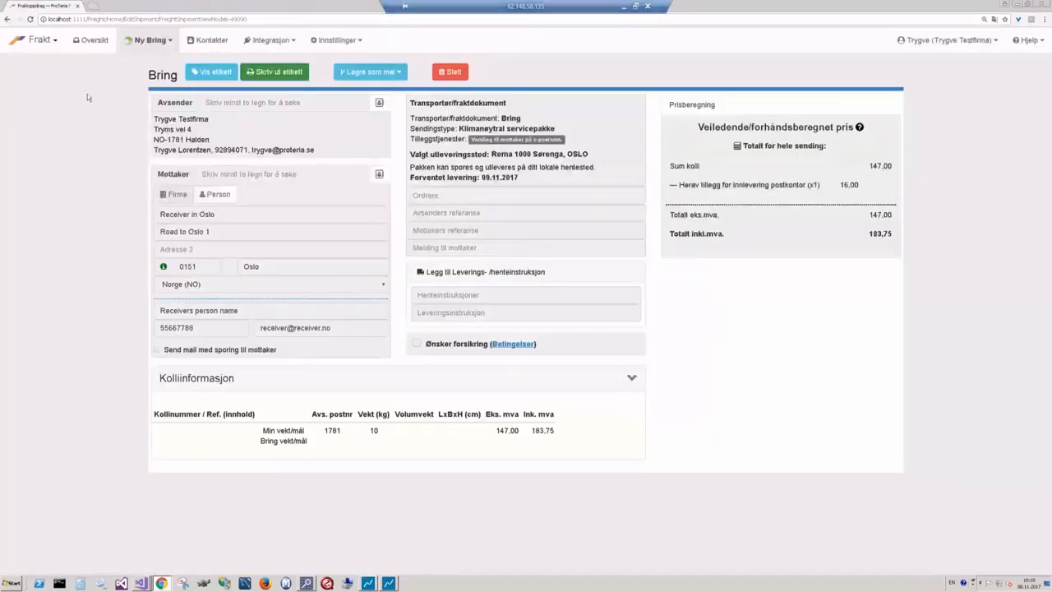
{"action": "left_click", "coordinate": [92, 40]}
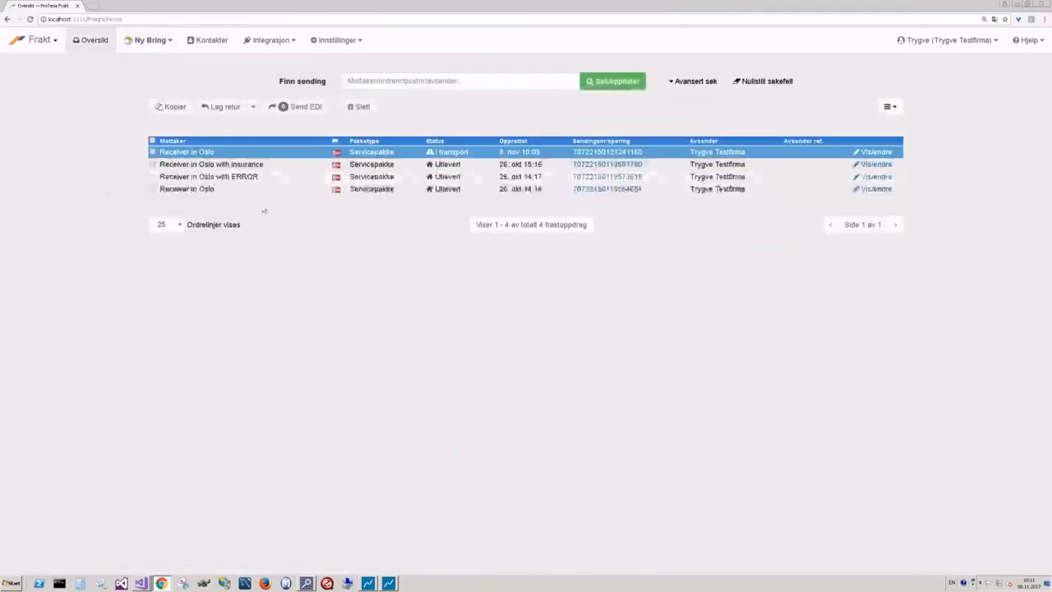
- Select the Receiver in Oslo with ERROR row and send it to the transporter via Send EDI
{"action": "left_click", "coordinate": [151, 176]}
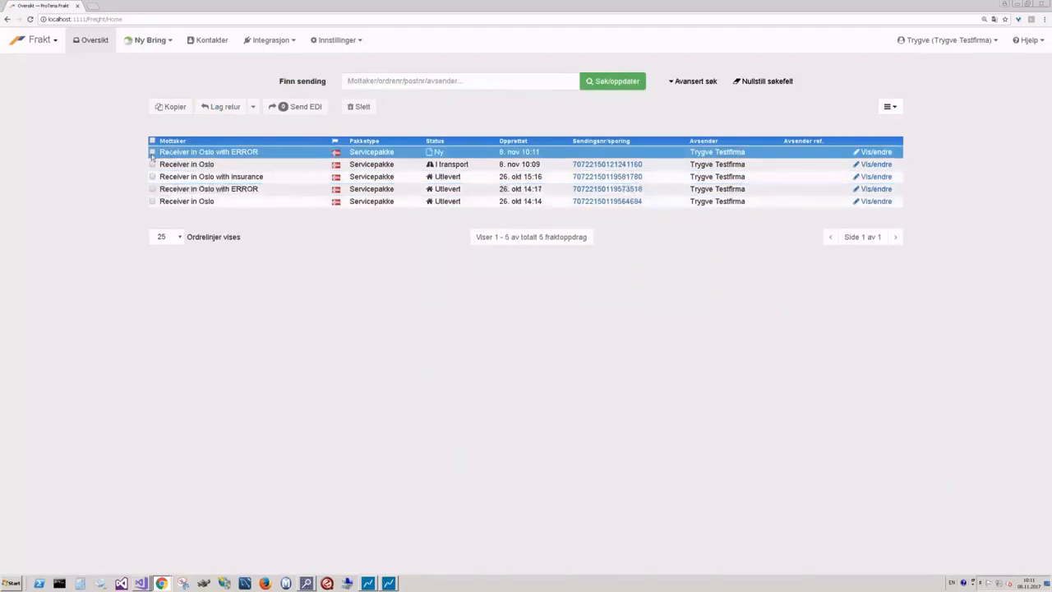
{"action": "left_click", "coordinate": [151, 151]}
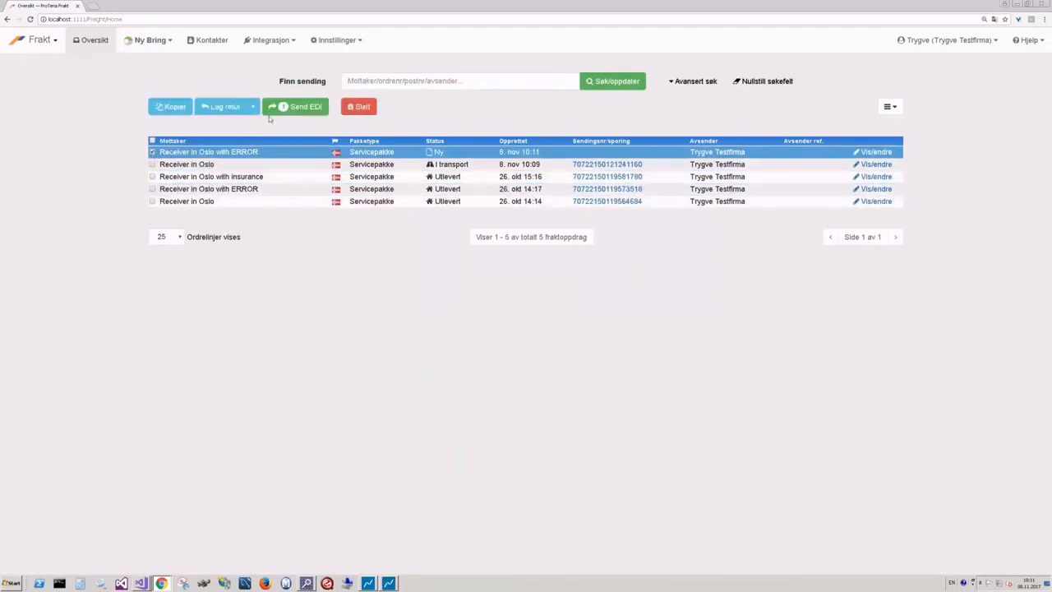
{"action": "mouse_move", "coordinate": [299, 105]}
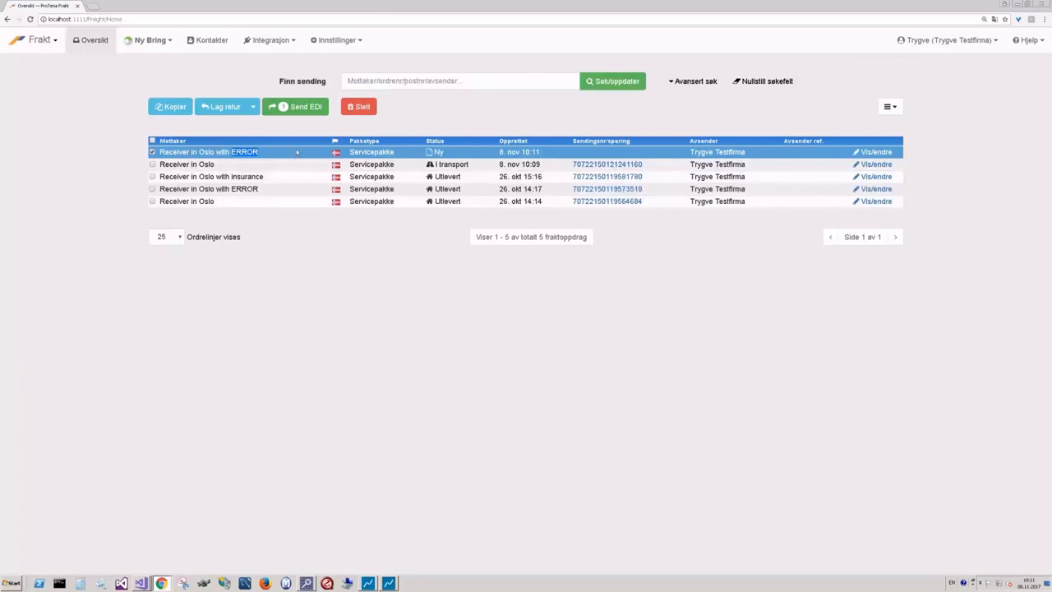
{"action": "mouse_move", "coordinate": [296, 107]}
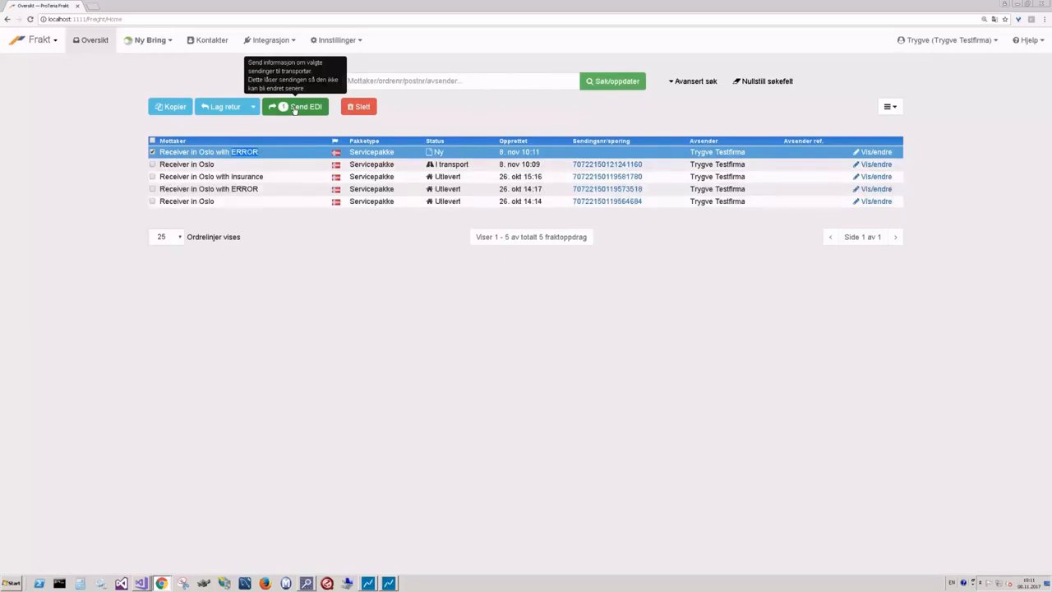
{"action": "left_click", "coordinate": [304, 105]}
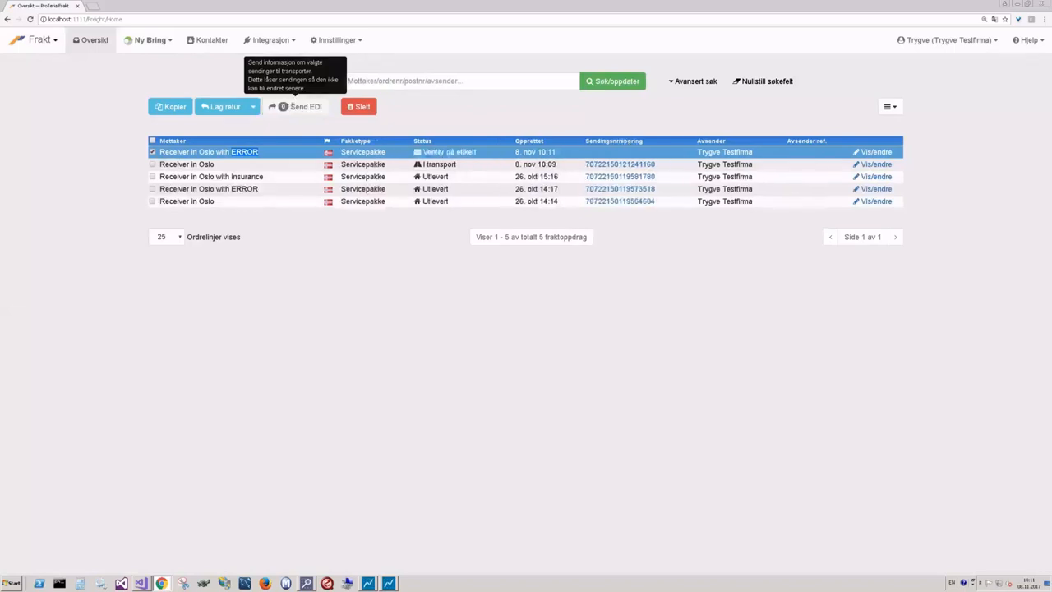
- Switch to Visual Studio and select the booking-web-service-down exception line in the handler
{"action": "left_click", "coordinate": [121, 582]}
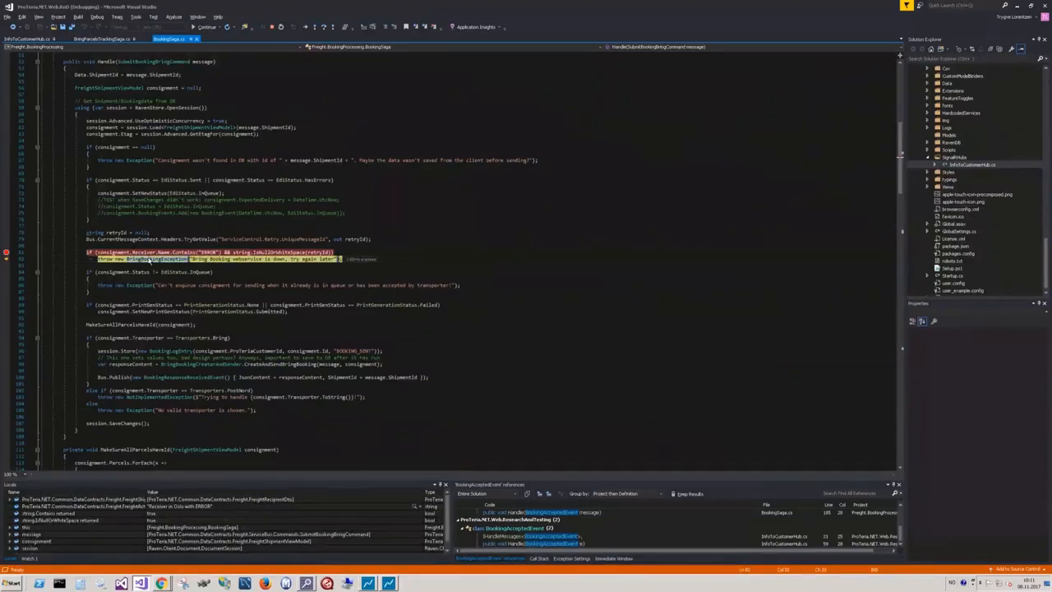
{"action": "double_click", "coordinate": [154, 259]}
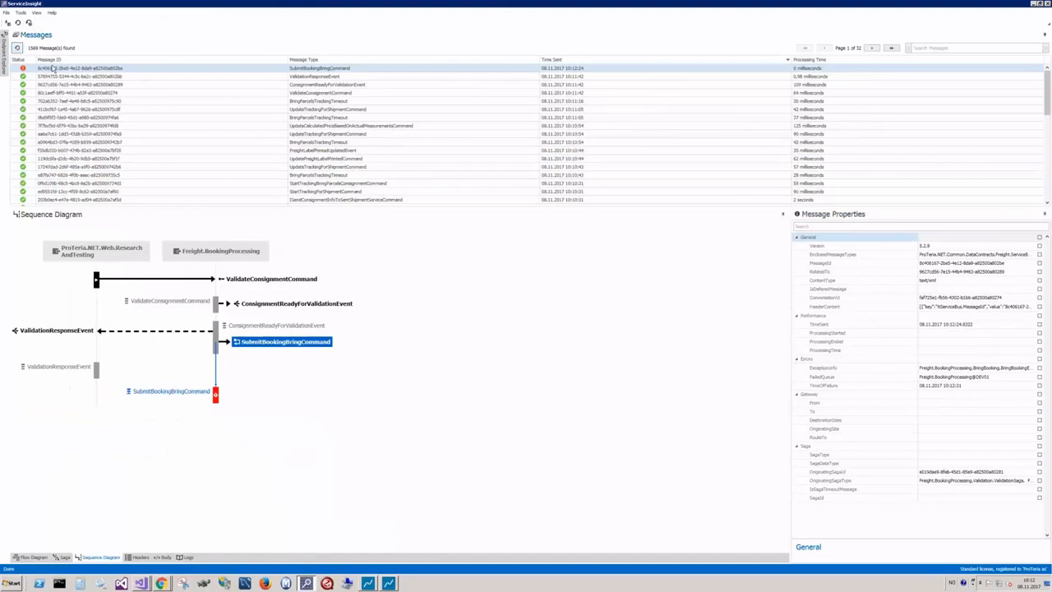
{"action": "mouse_move", "coordinate": [131, 95]}
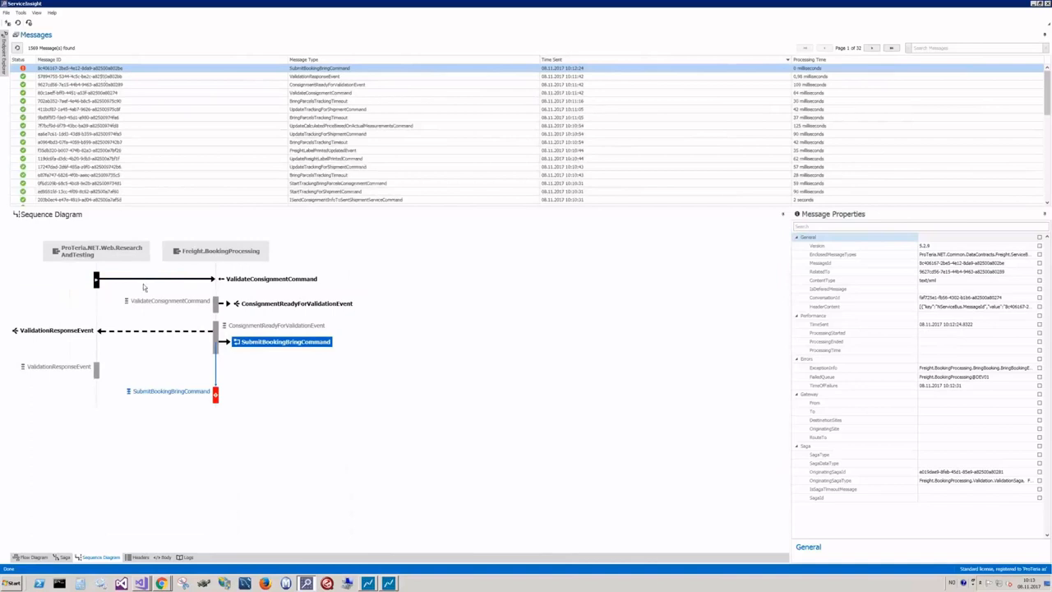
{"action": "mouse_move", "coordinate": [256, 437]}
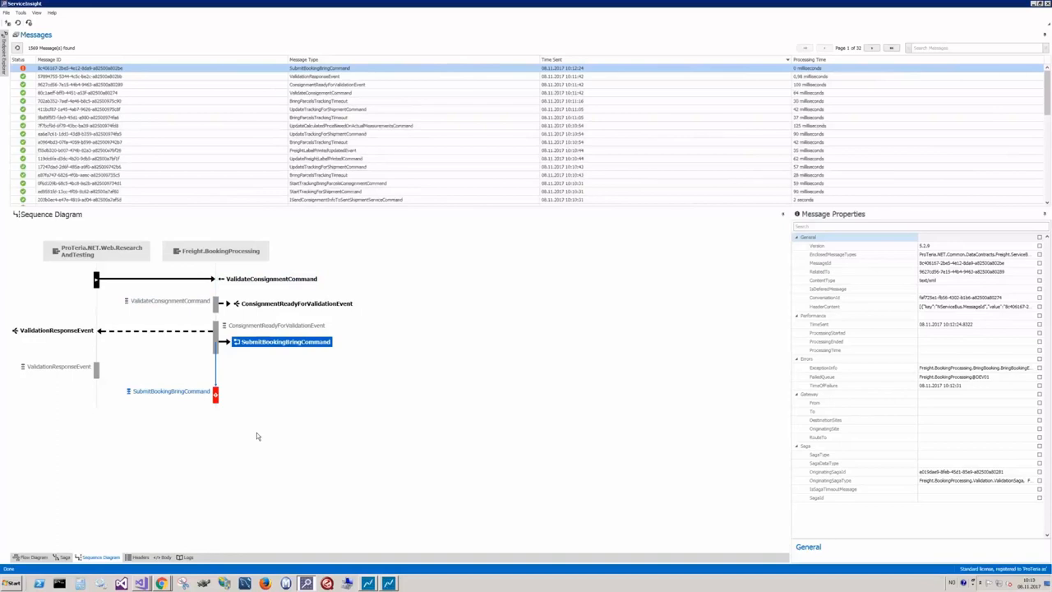
{"action": "mouse_move", "coordinate": [164, 296]}
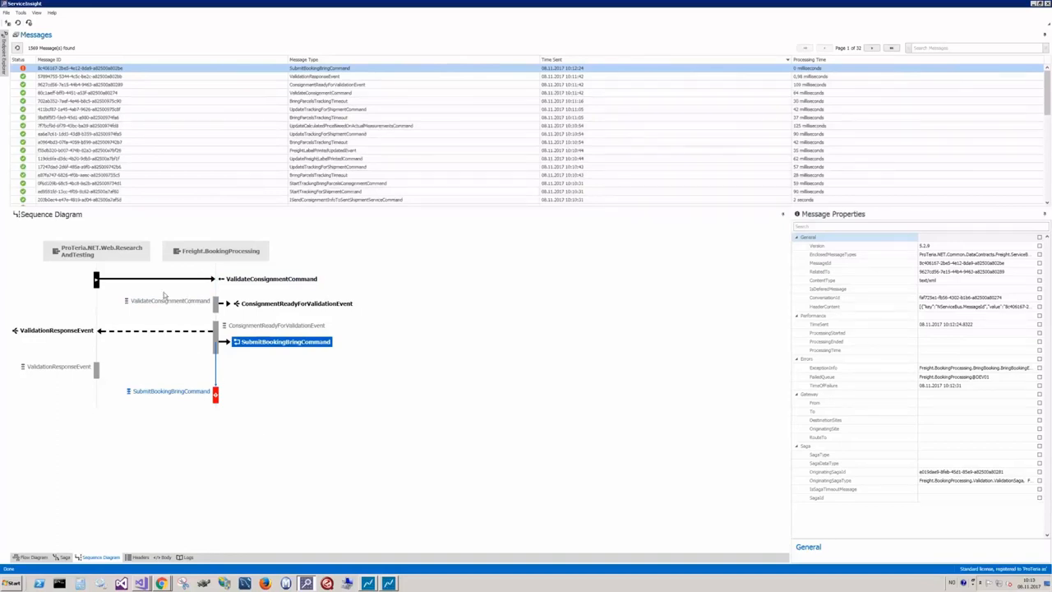
{"action": "mouse_move", "coordinate": [96, 255]}
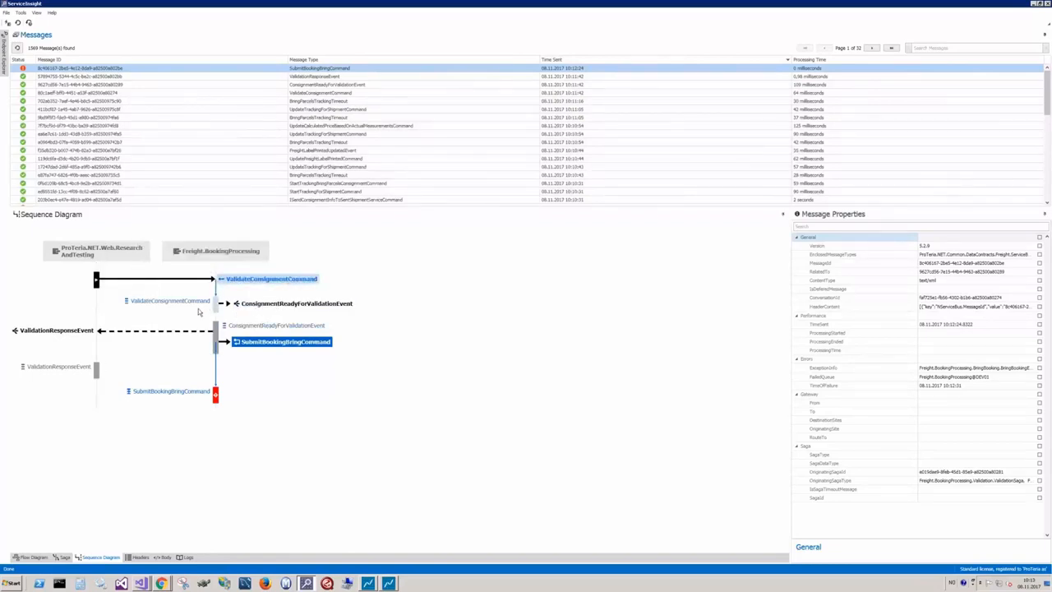
{"action": "mouse_move", "coordinate": [295, 302]}
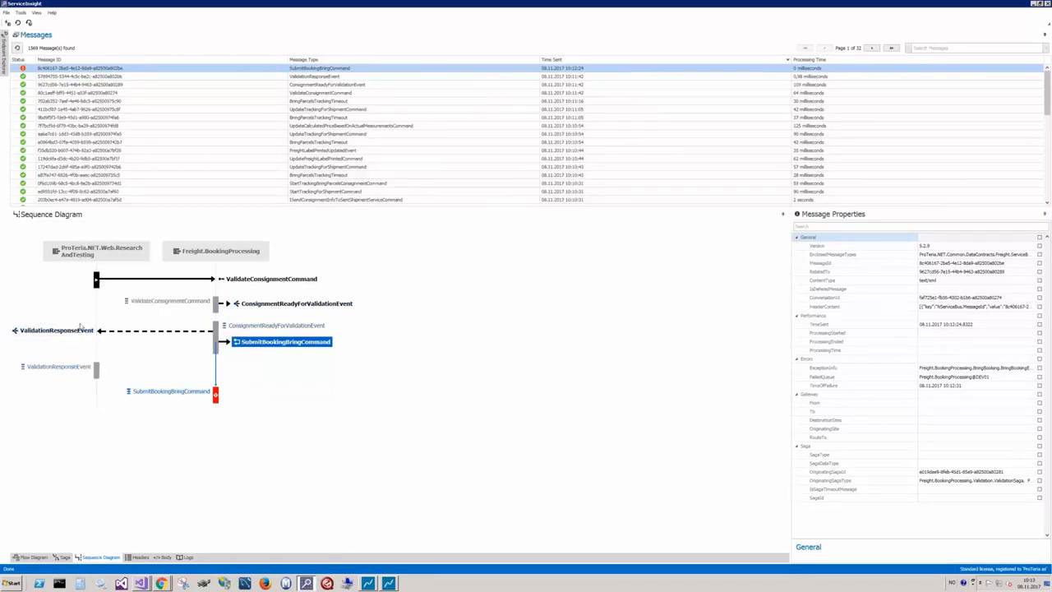
- Inspect the validation response event in the failed booking flow's sequence diagram
{"action": "left_click", "coordinate": [56, 329]}
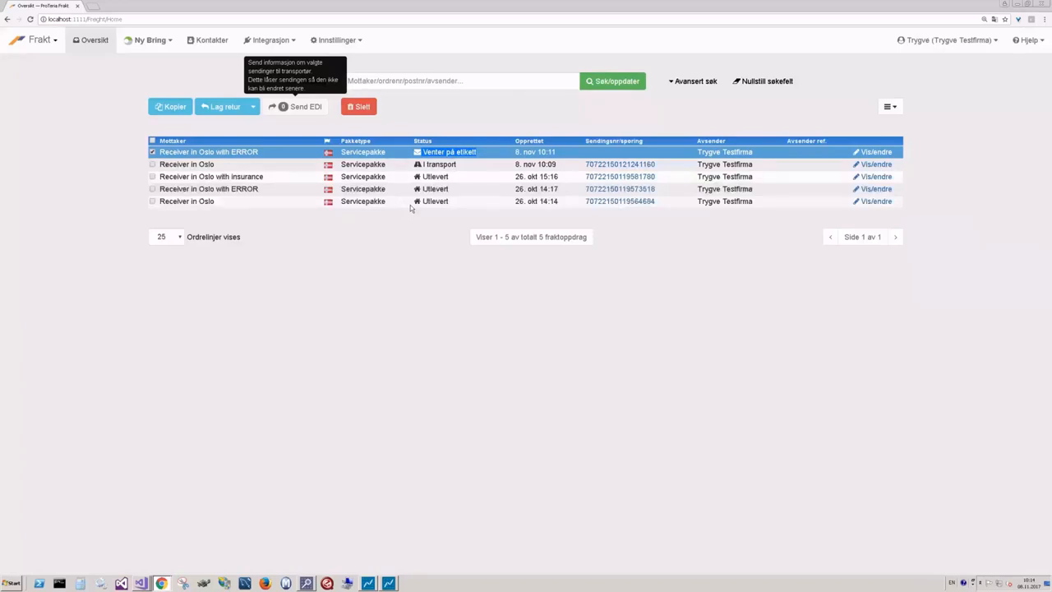
{"action": "mouse_move", "coordinate": [501, 286]}
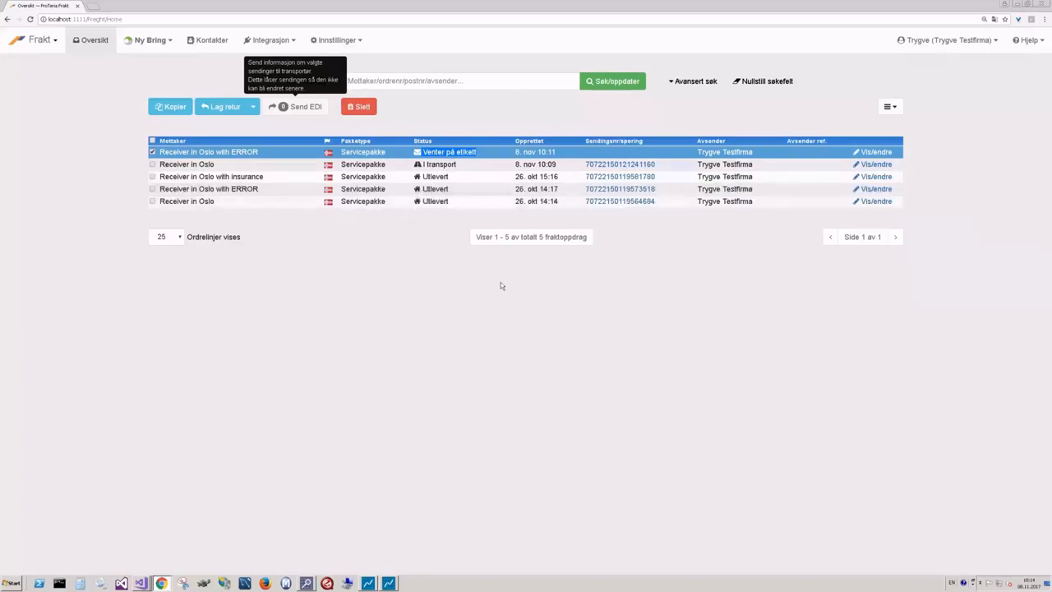
{"action": "mouse_move", "coordinate": [371, 319]}
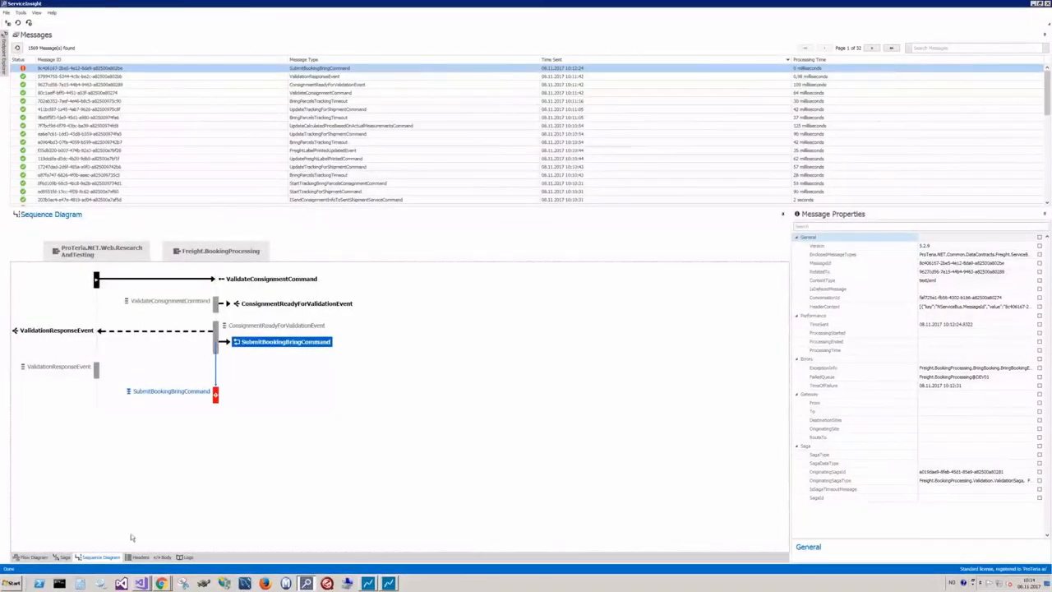
{"action": "mouse_move", "coordinate": [165, 450]}
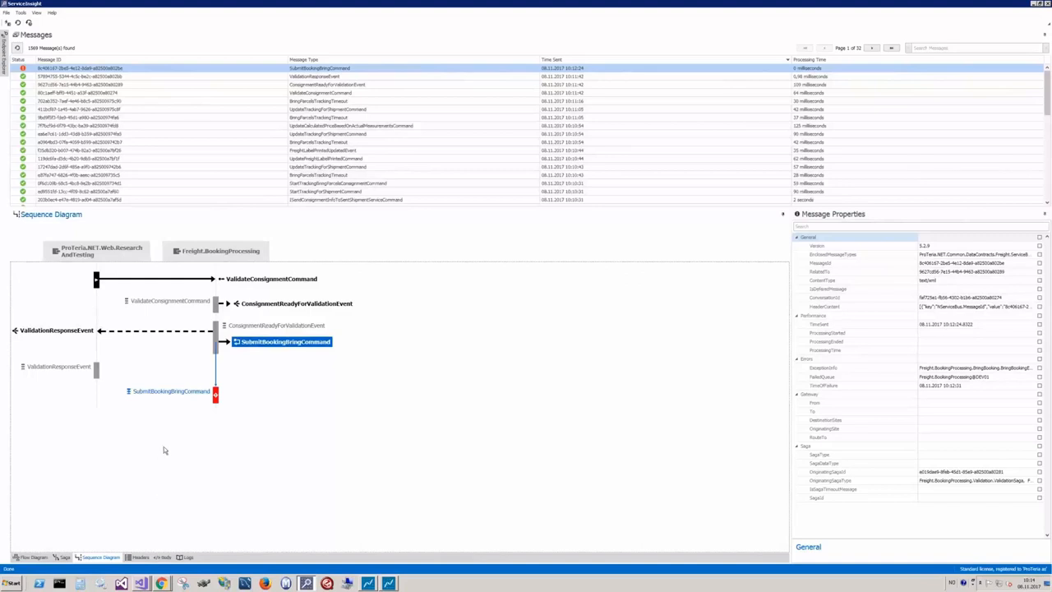
{"action": "mouse_move", "coordinate": [194, 396]}
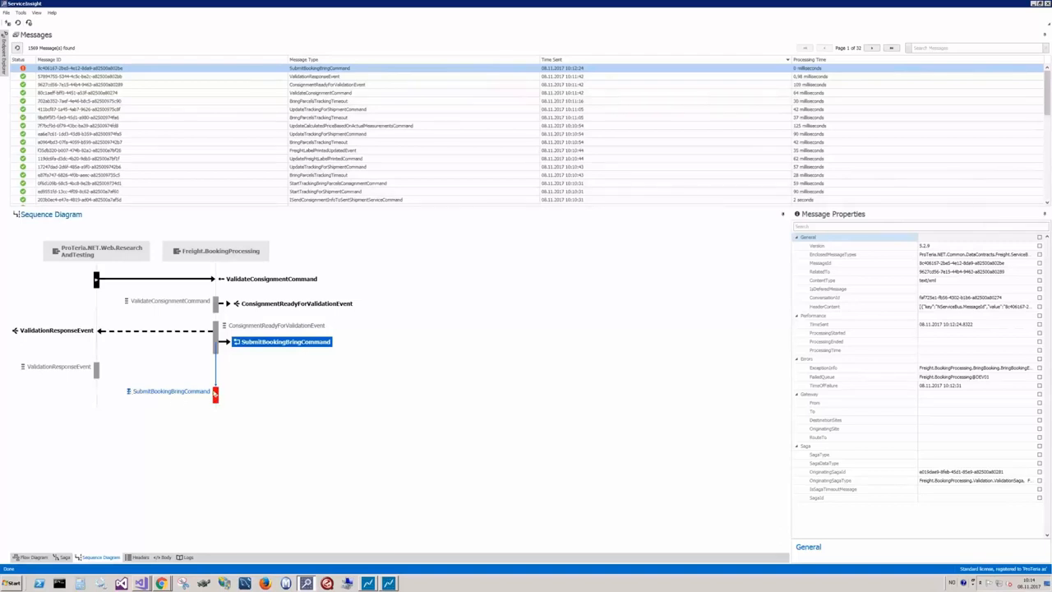
- Show the failed message's headers with the booking web service exception stack trace
{"action": "left_click", "coordinate": [296, 302]}
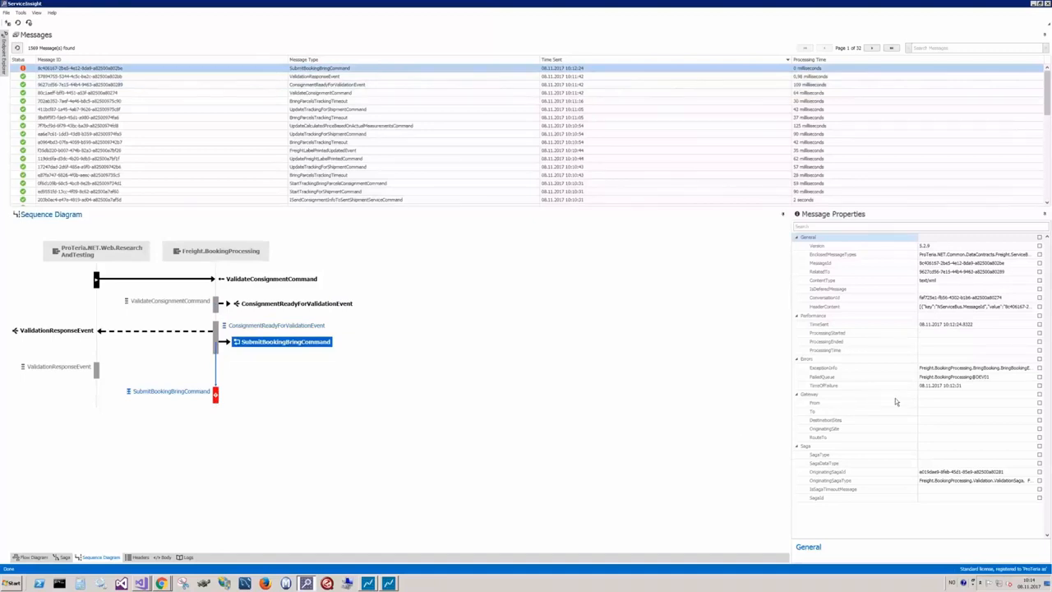
{"action": "mouse_move", "coordinate": [180, 496]}
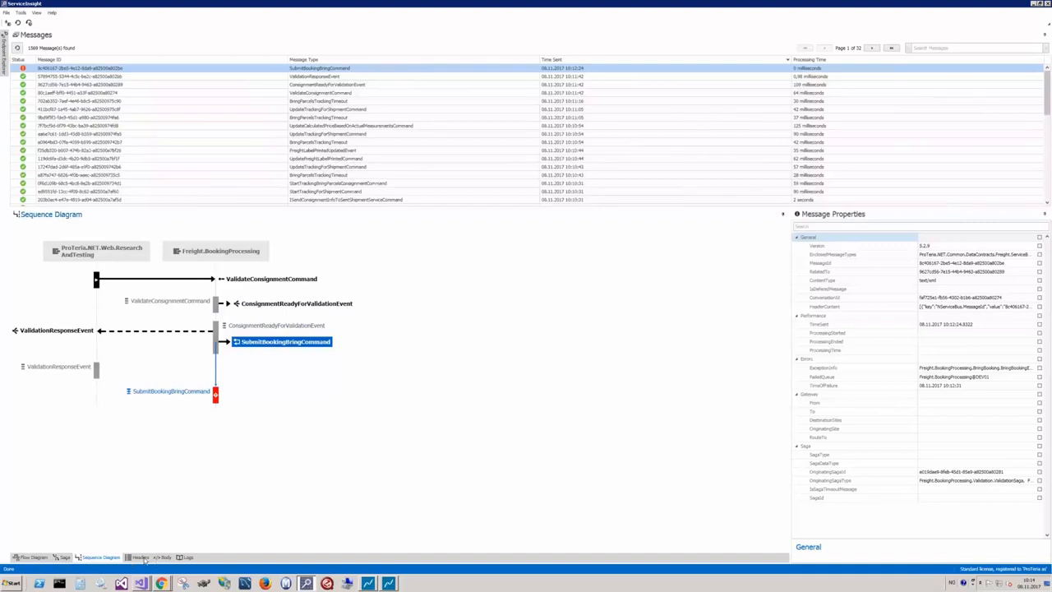
{"action": "left_click", "coordinate": [140, 557]}
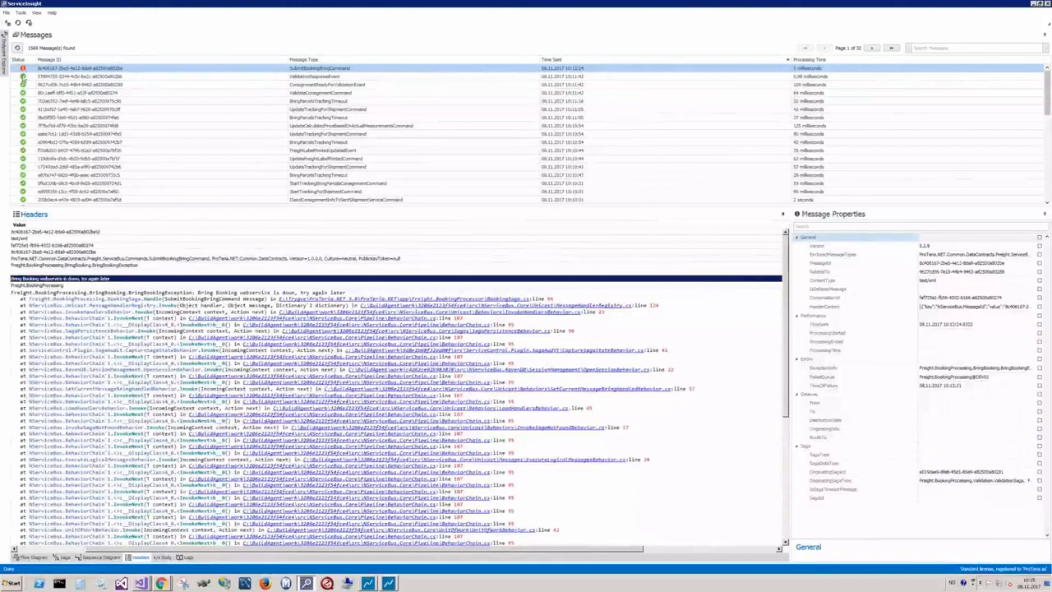
- Retry the failed booking message and resume the booking handler in the debugger
{"action": "right_click", "coordinate": [66, 69]}
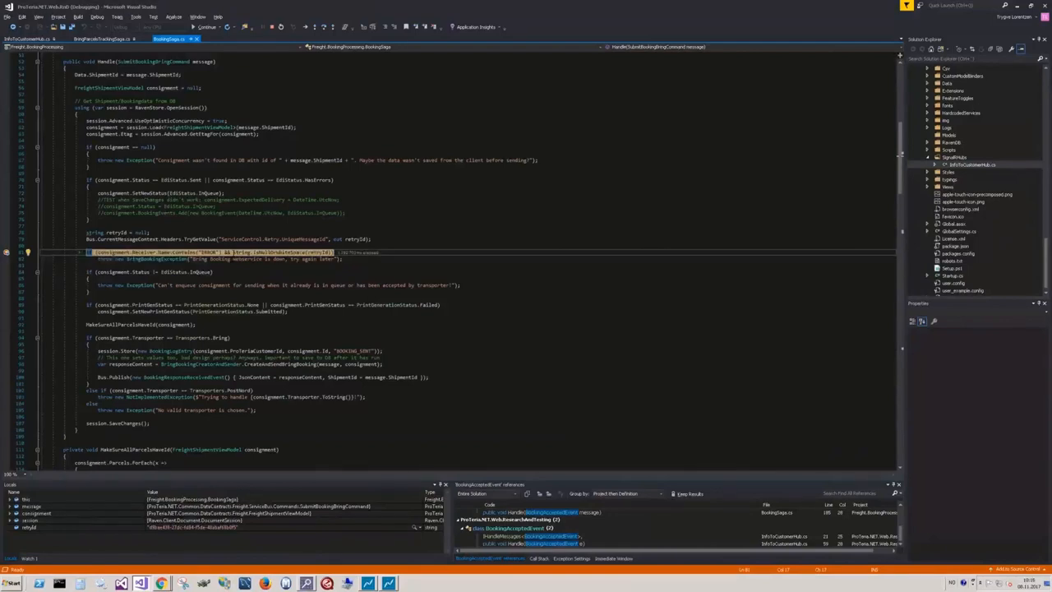
{"action": "key", "text": "F10"}
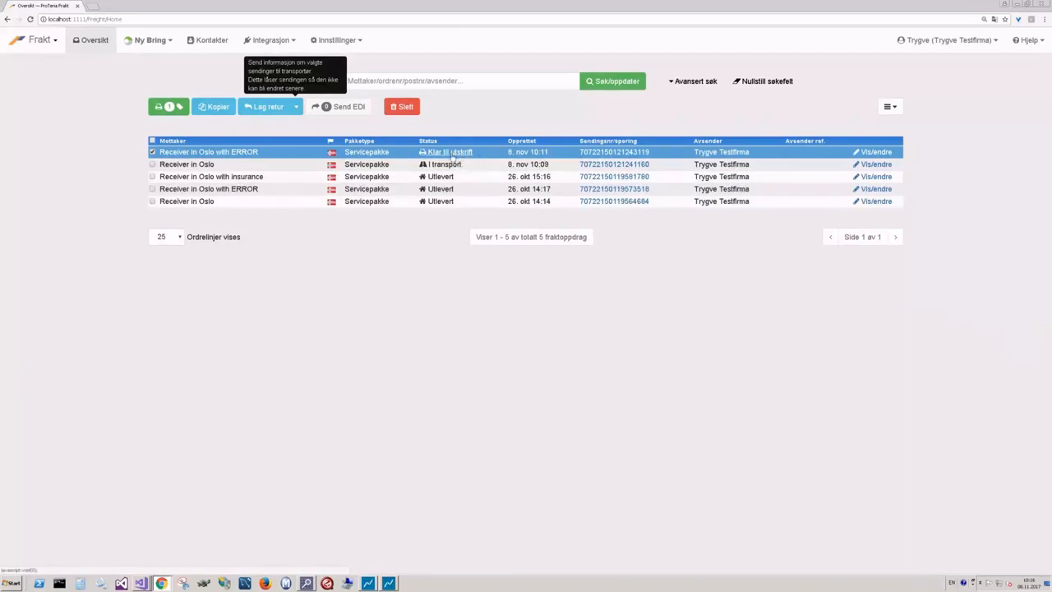
- Print the Receiver in Oslo with ERROR shipping label into print preview
{"action": "left_click", "coordinate": [448, 151]}
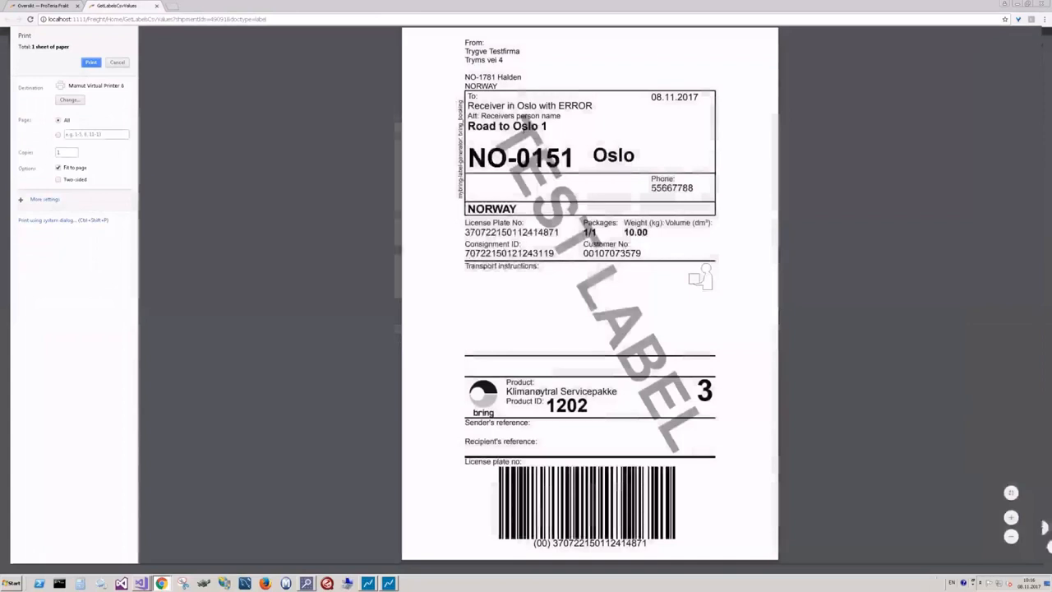
{"action": "double_click", "coordinate": [529, 106]}
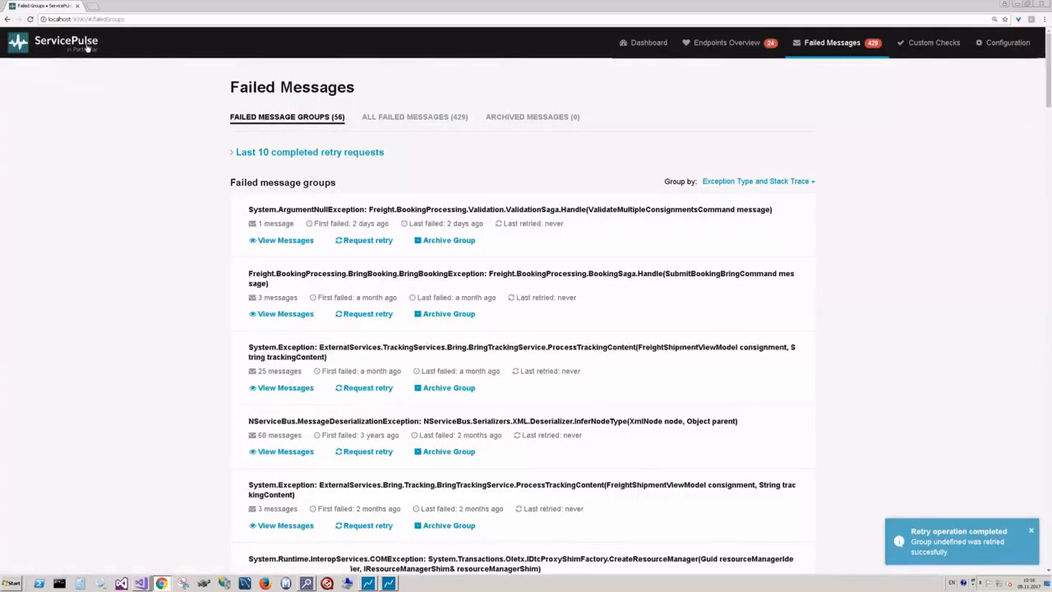
- View the ServicePulse dashboard, then return to the Failed Message Groups list
{"action": "left_click", "coordinate": [648, 42]}
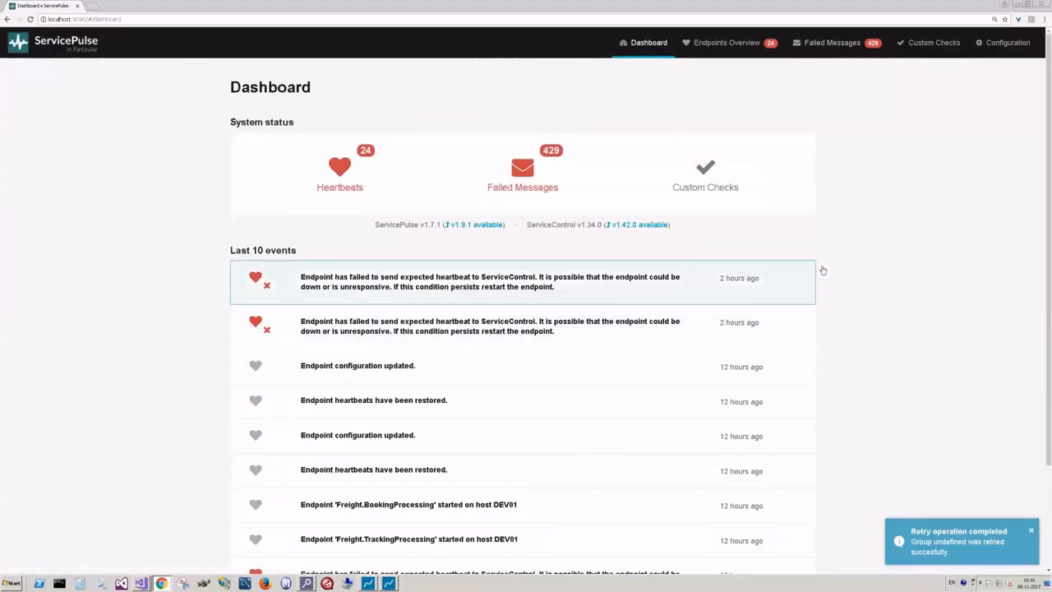
{"action": "left_click", "coordinate": [831, 42]}
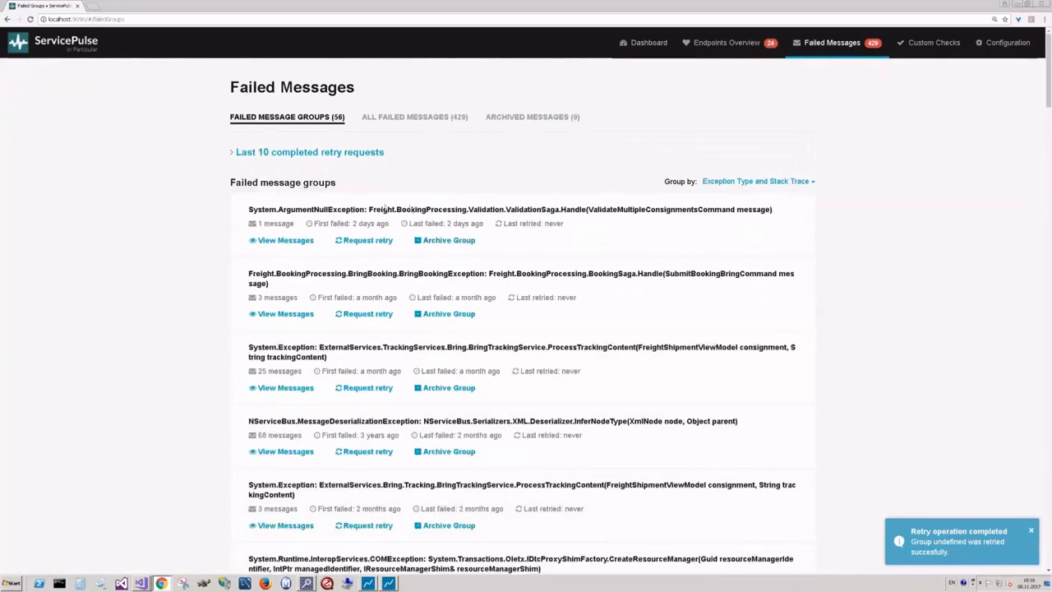
{"action": "mouse_move", "coordinate": [404, 281]}
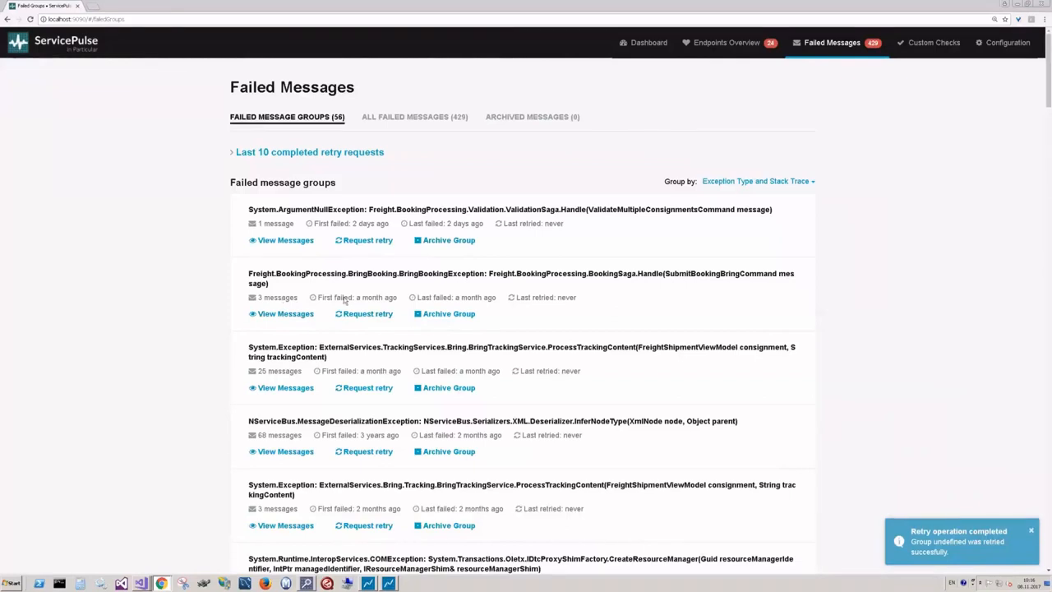
{"action": "mouse_move", "coordinate": [368, 312]}
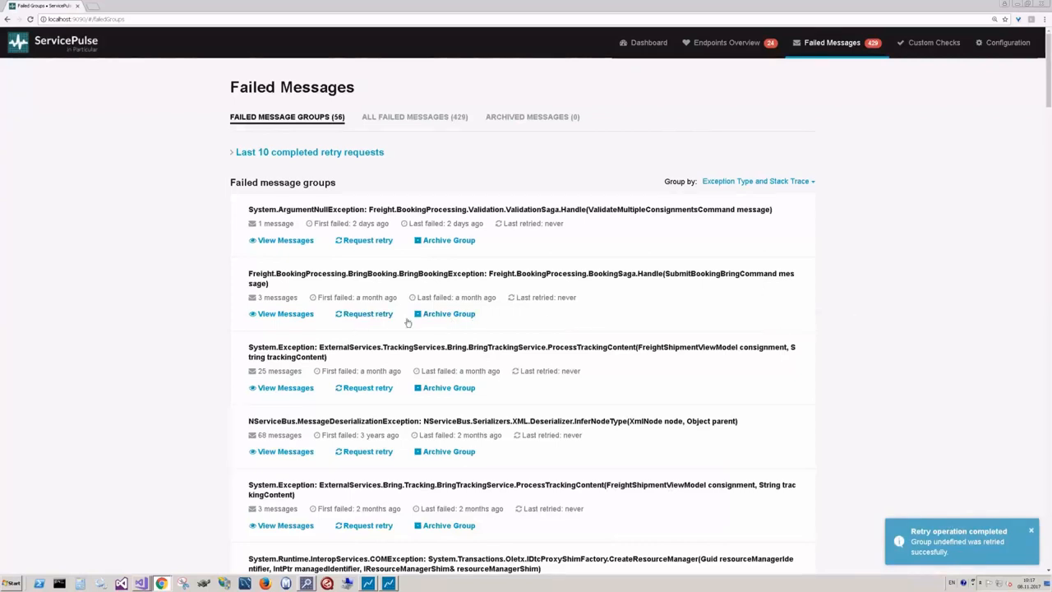
{"action": "mouse_move", "coordinate": [322, 286]}
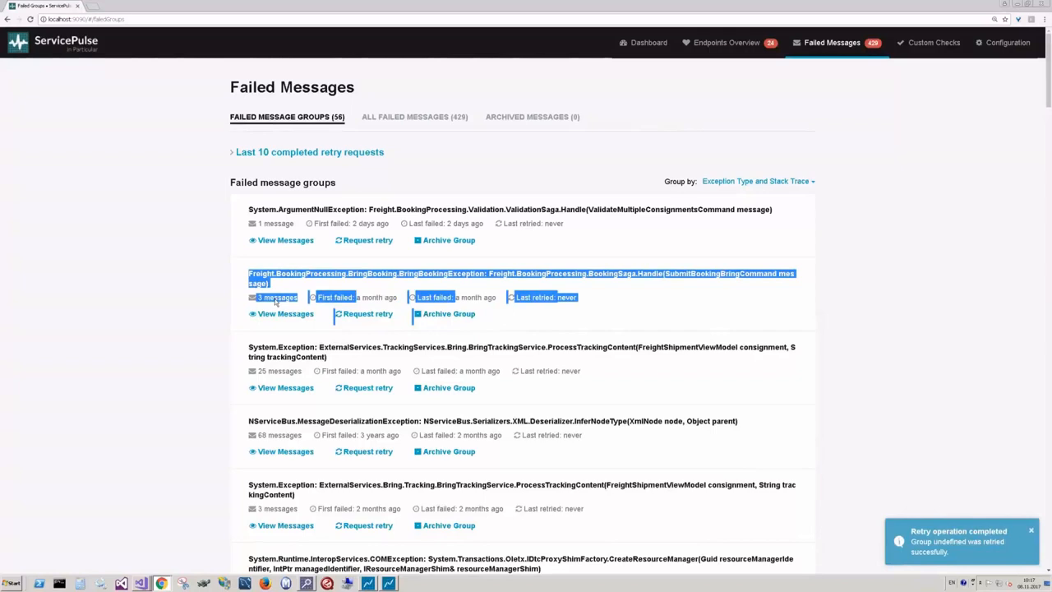
{"action": "mouse_move", "coordinate": [205, 293]}
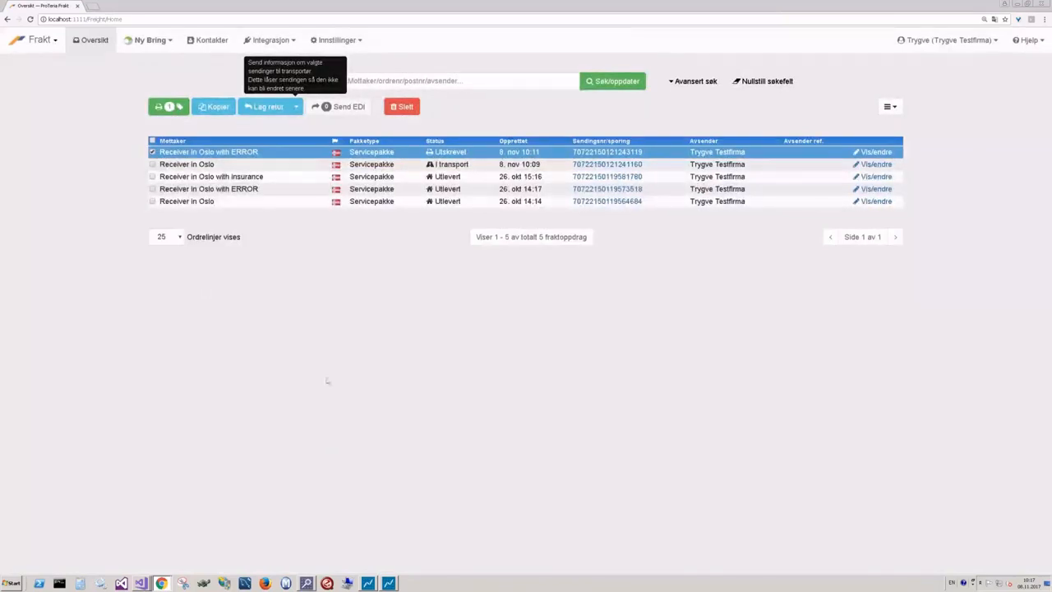
{"action": "mouse_move", "coordinate": [546, 343]}
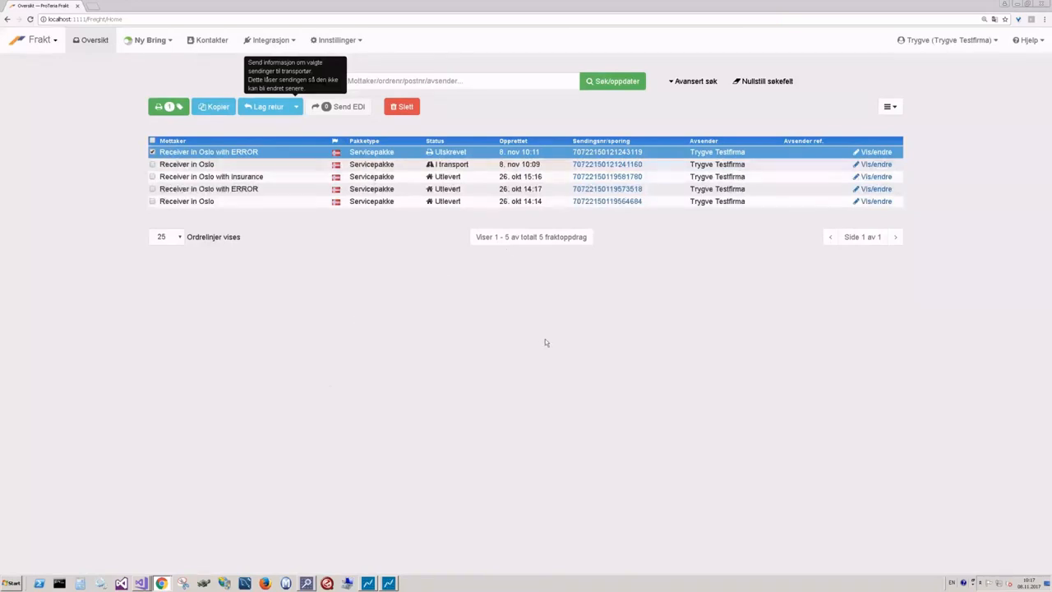
{"action": "mouse_move", "coordinate": [473, 243]}
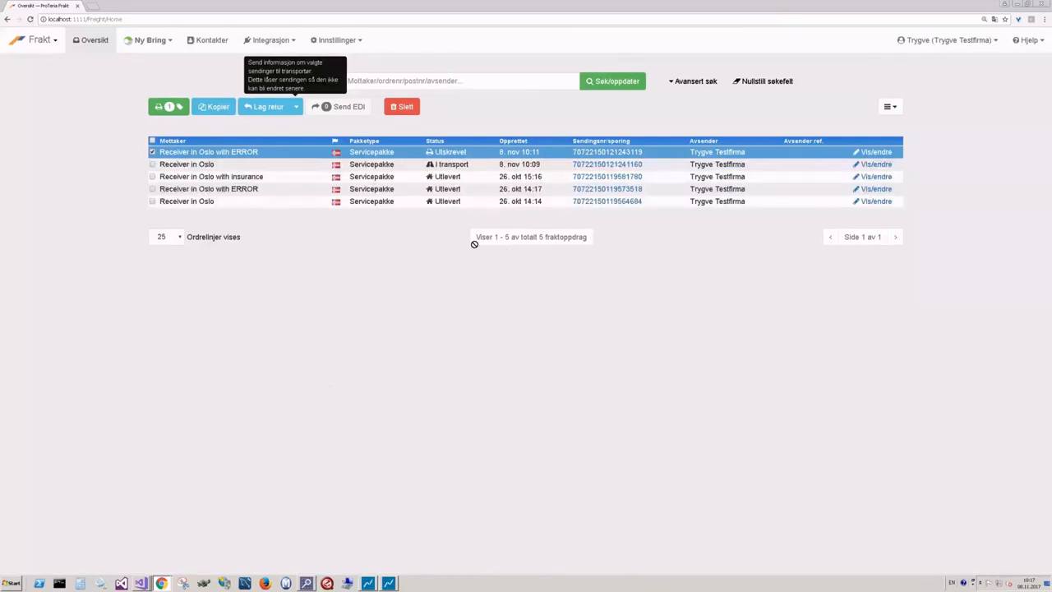
{"action": "mouse_move", "coordinate": [215, 536]}
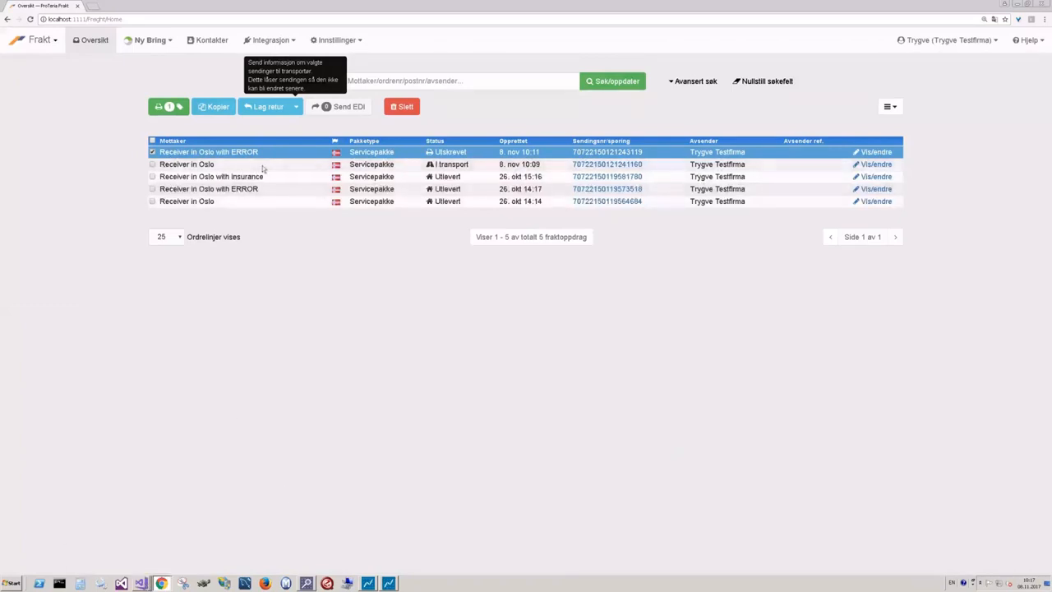
- Bring up the Proteria Frakt overview listing five consignments, Receiver in Oslo with ERROR on top
{"action": "left_click", "coordinate": [875, 151]}
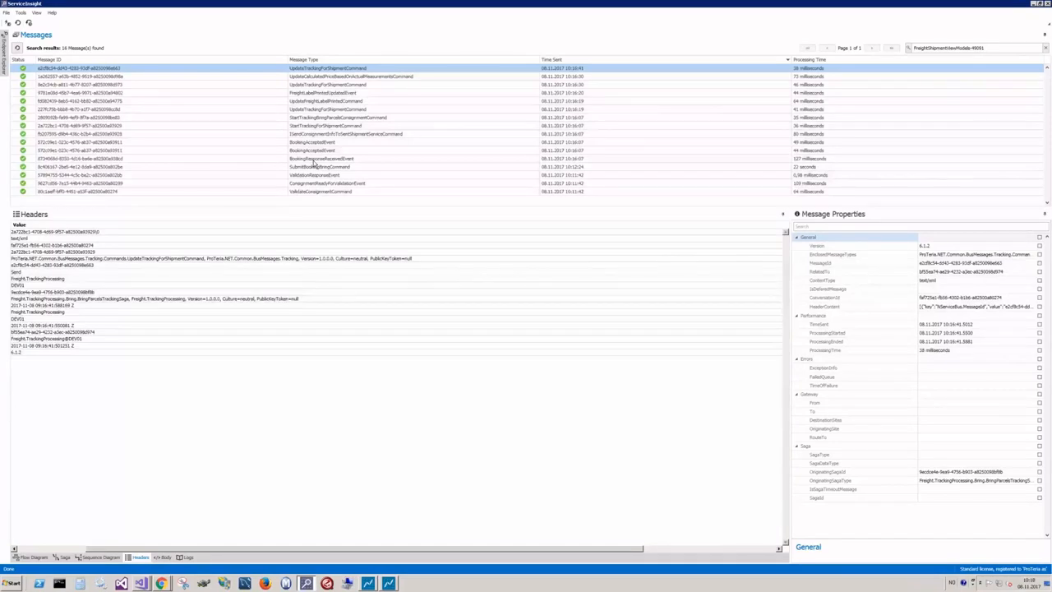
- Show the booking flow as a sequence diagram and highlight the BookingAcceptedEvent
{"action": "left_click", "coordinate": [320, 157]}
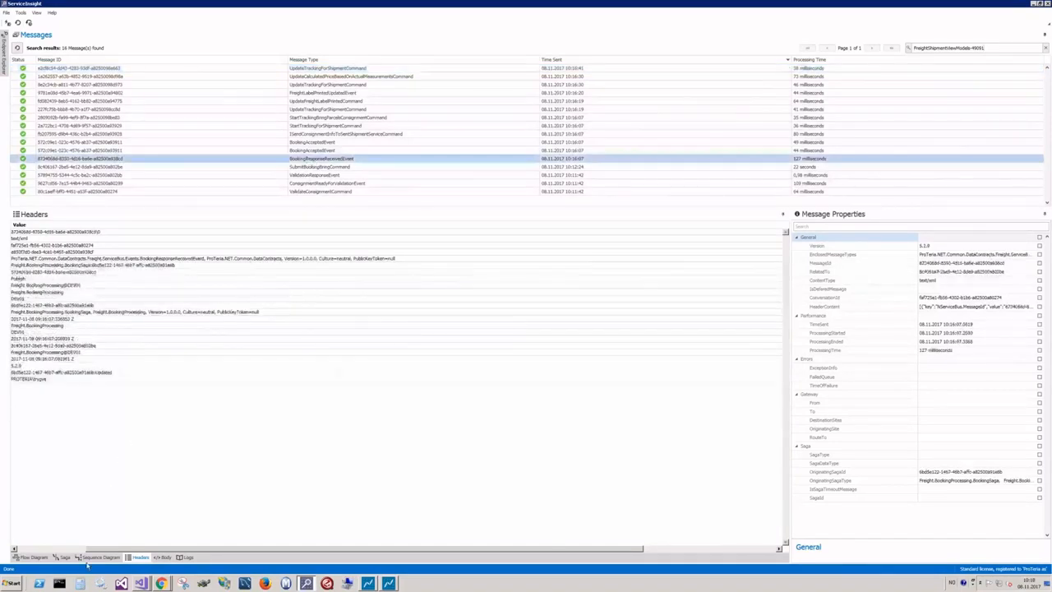
{"action": "left_click", "coordinate": [100, 557]}
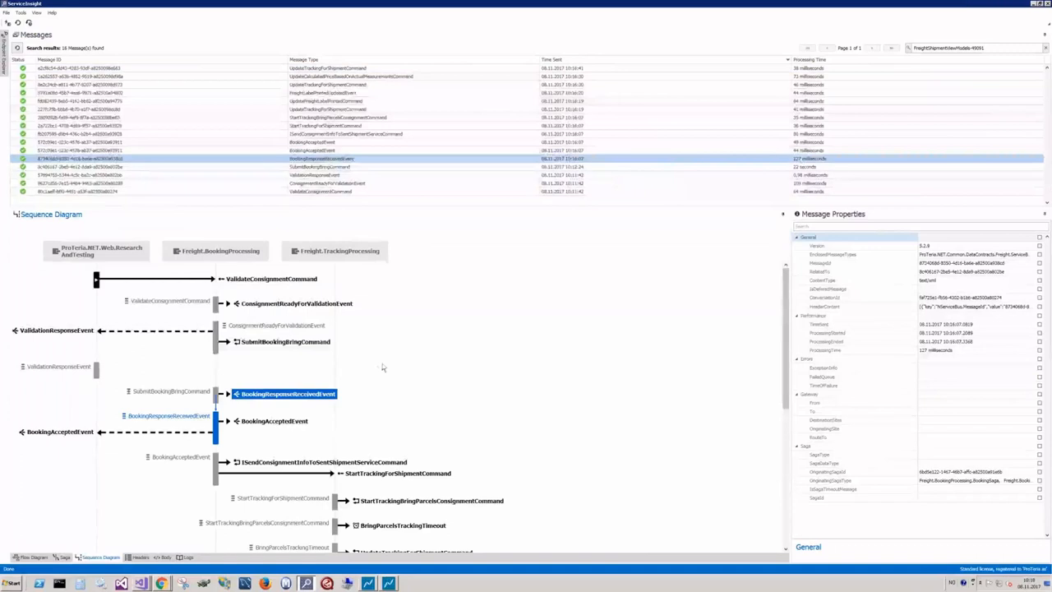
{"action": "left_click", "coordinate": [284, 340]}
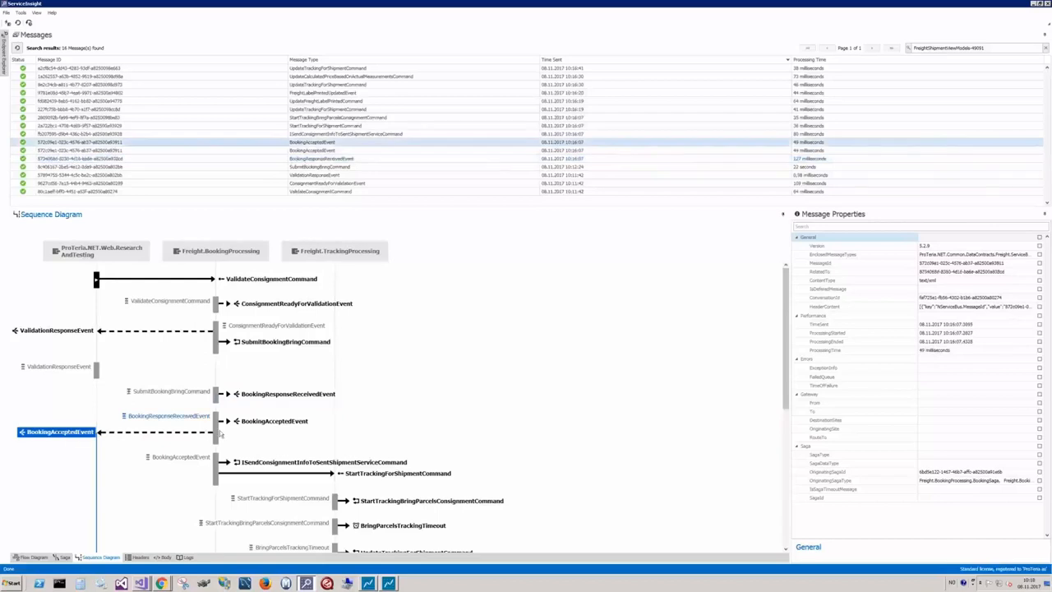
- Highlight StartTrackingForShipmentCommand and the following tracking message further down the diagram
{"action": "scroll", "scroll_direction": "down", "scroll_amount": 3}
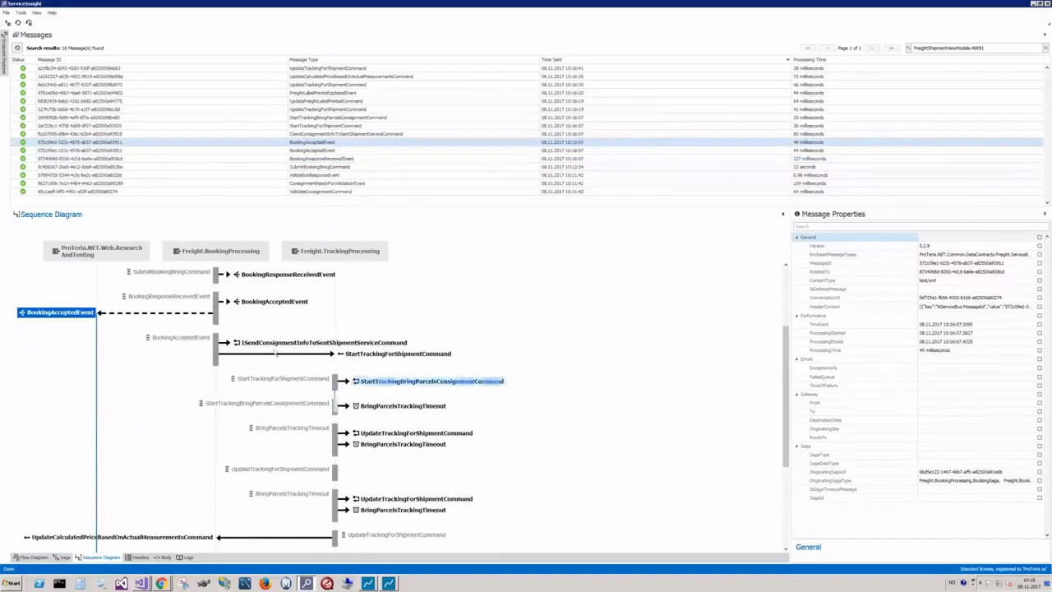
{"action": "left_click", "coordinate": [398, 353]}
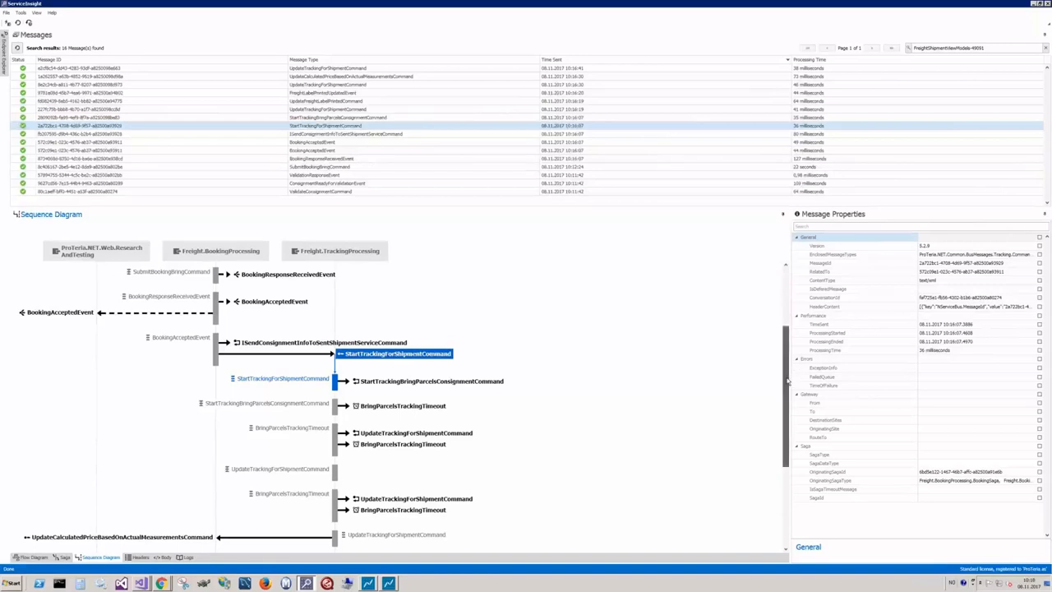
{"action": "scroll", "scroll_direction": "down", "scroll_amount": 3}
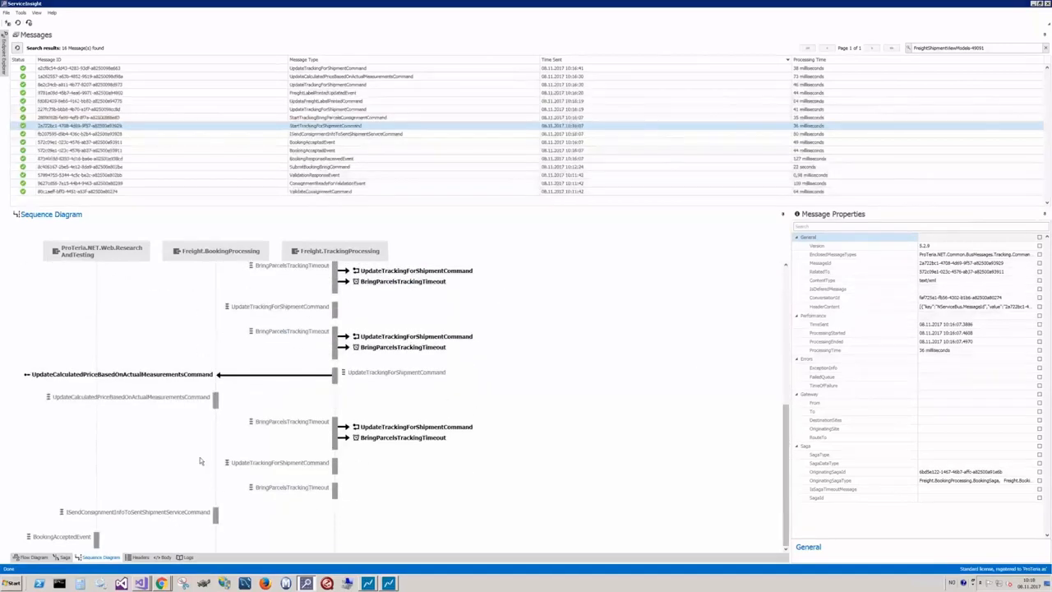
{"action": "left_click", "coordinate": [403, 437]}
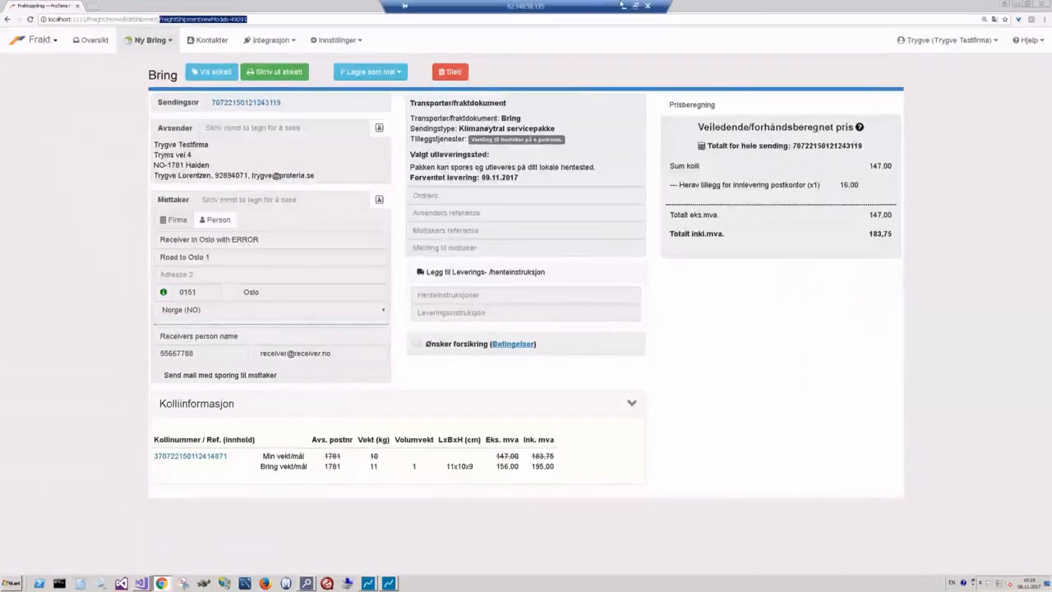
- View the Receiver in Oslo with ERROR consignment details full screen, with parcel info and guide price
{"action": "key", "text": "f11"}
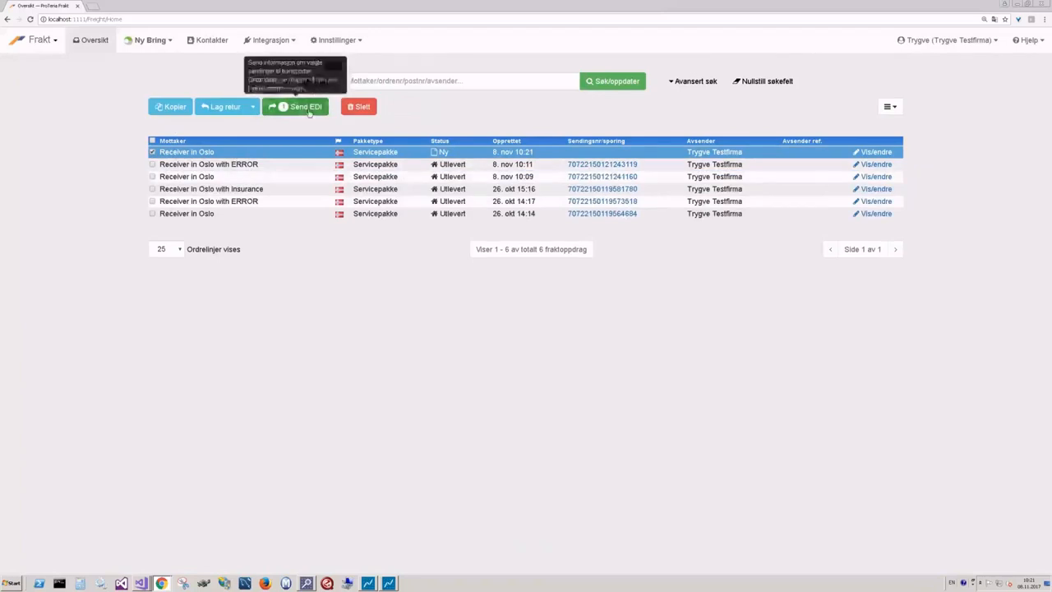
- Send the new Receiver in Oslo consignment's booking to the carrier via Send EDI
{"action": "left_click", "coordinate": [141, 581]}
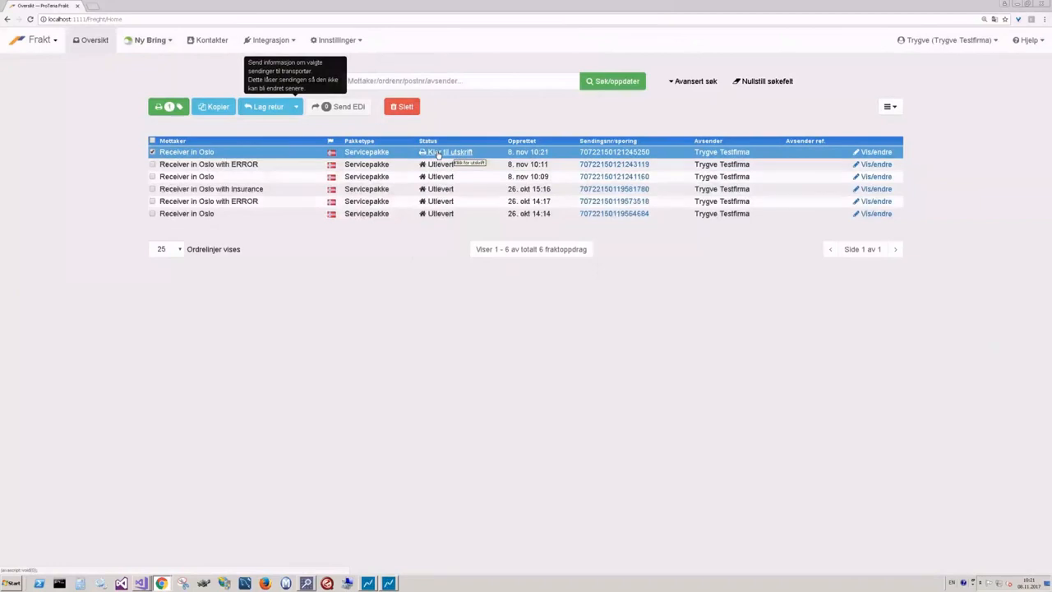
{"action": "left_click", "coordinate": [447, 151]}
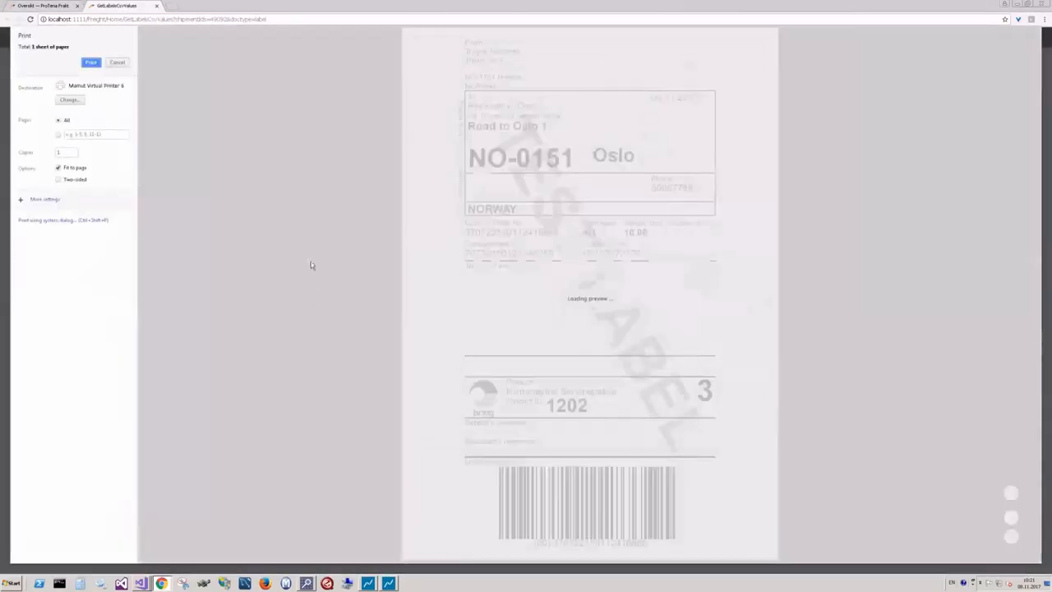
- Close the label print preview and send the Receiver in Oslo shipment's EDI until it reads delivered
{"action": "left_click", "coordinate": [117, 63]}
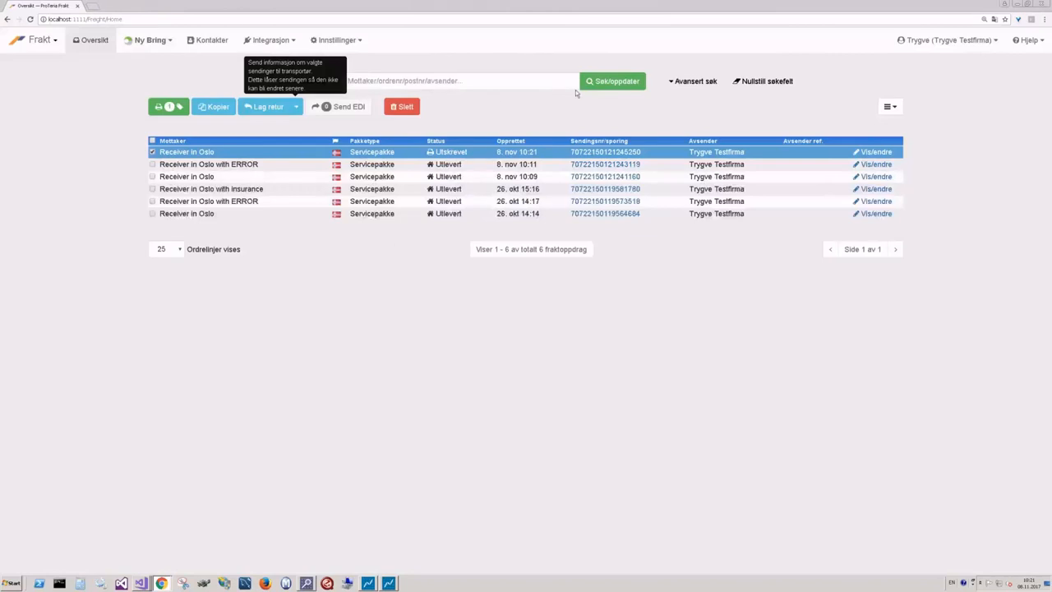
{"action": "left_click", "coordinate": [612, 81]}
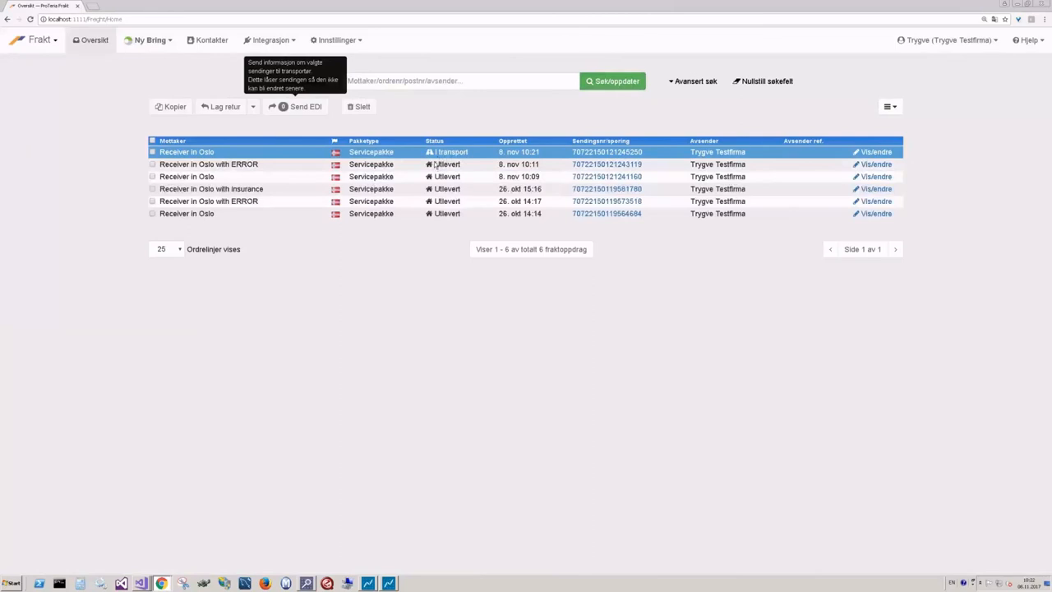
{"action": "mouse_move", "coordinate": [490, 151]}
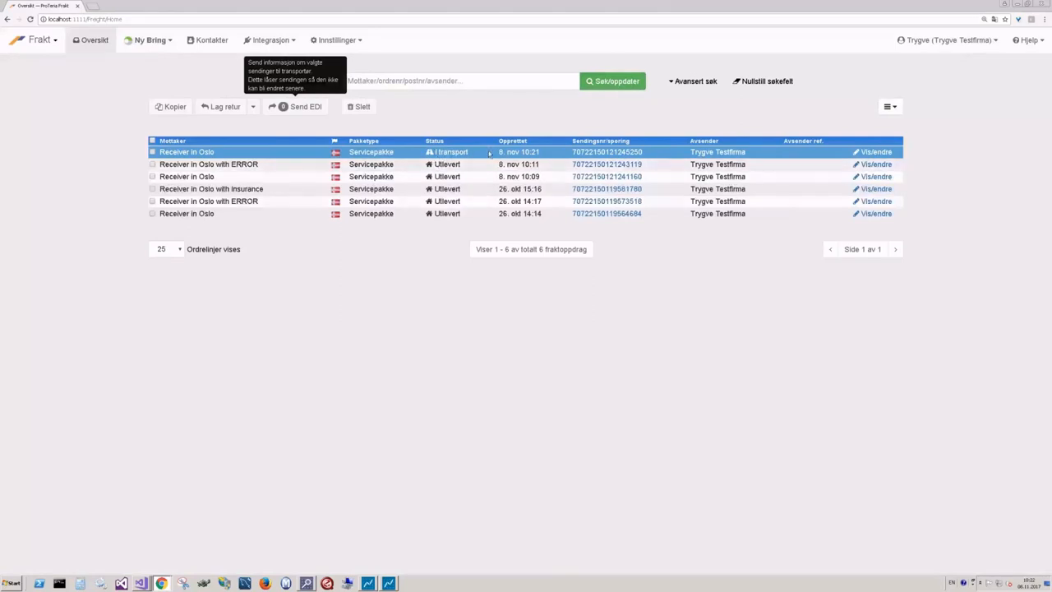
{"action": "mouse_move", "coordinate": [551, 123]}
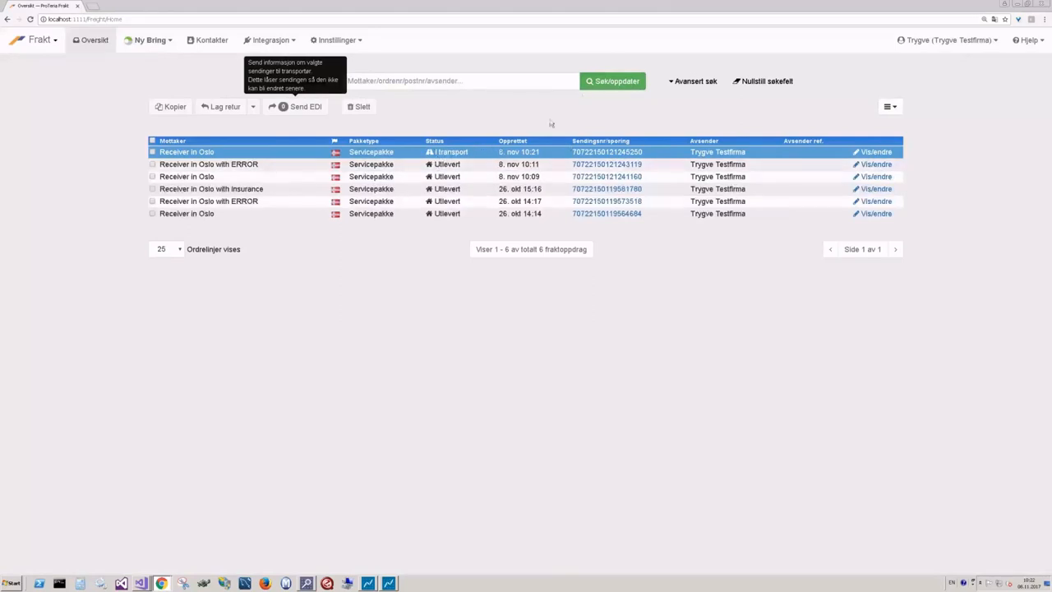
{"action": "left_click", "coordinate": [611, 81]}
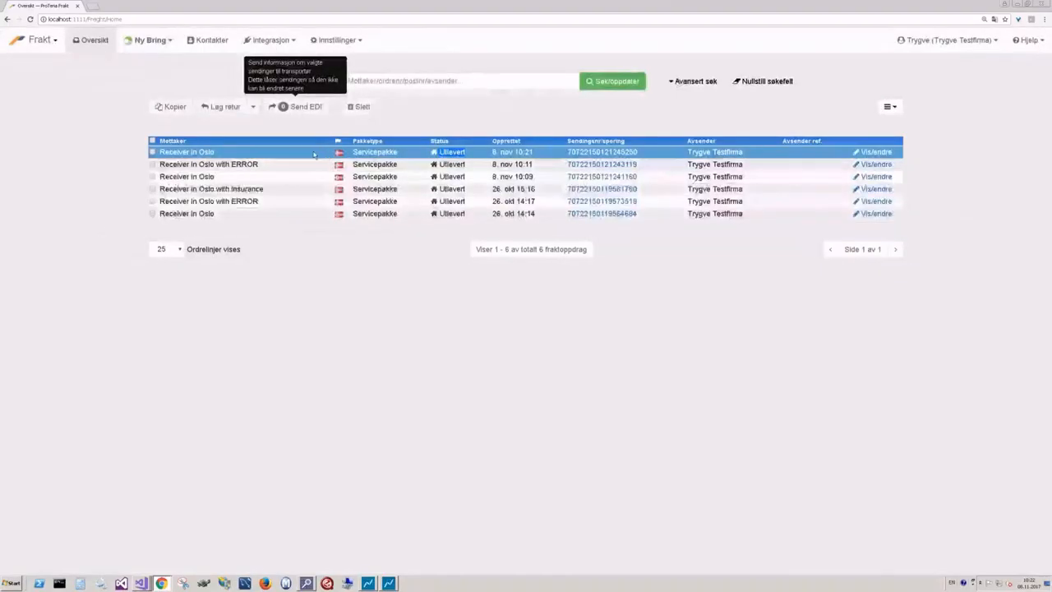
- Open the Receiver in Oslo Bring shipment, then bring ServiceInsight to the front
{"action": "left_click", "coordinate": [874, 151]}
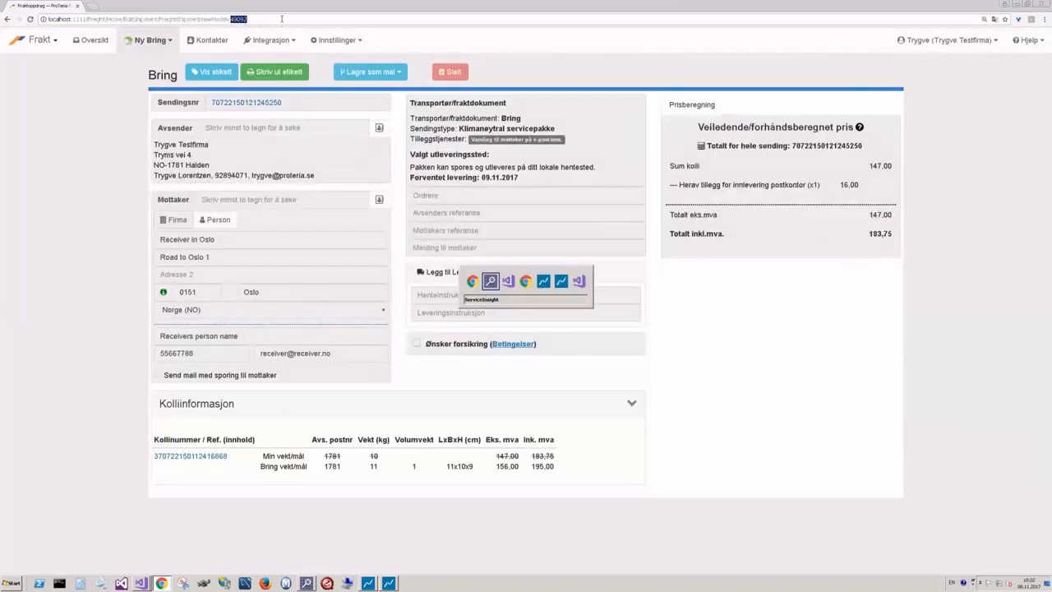
{"action": "left_click", "coordinate": [490, 281]}
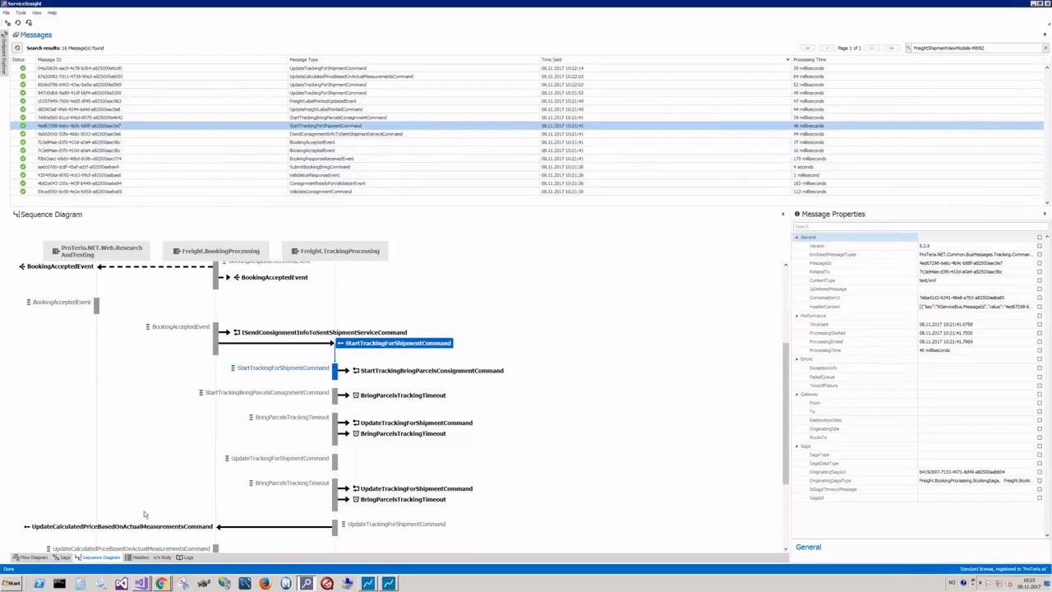
- Show the BringParcelsTrackingSaga and scroll through its timeout requests and saga updates
{"action": "left_click", "coordinate": [66, 557]}
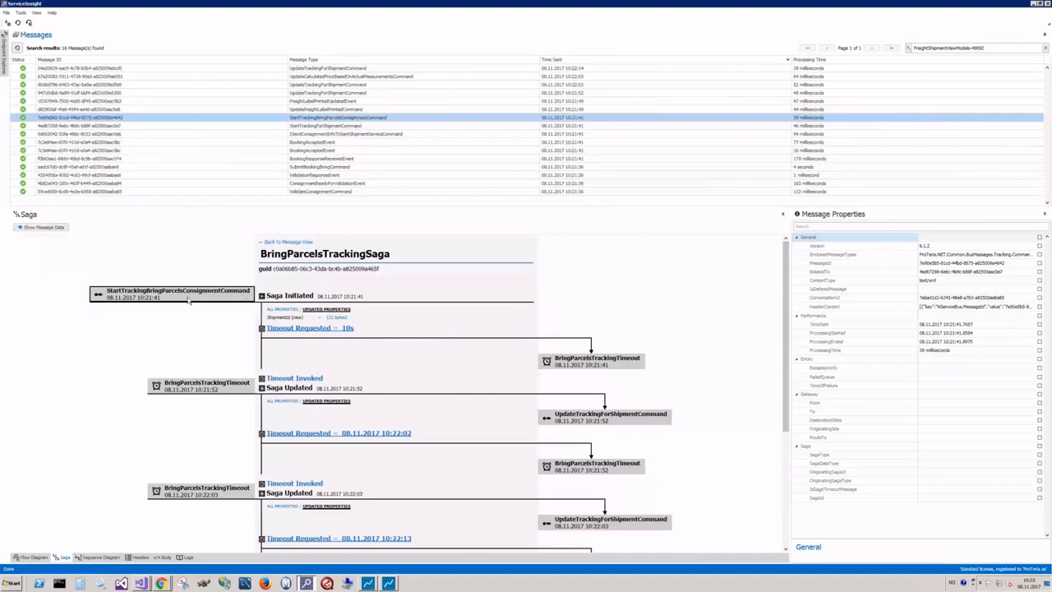
{"action": "mouse_move", "coordinate": [288, 332]}
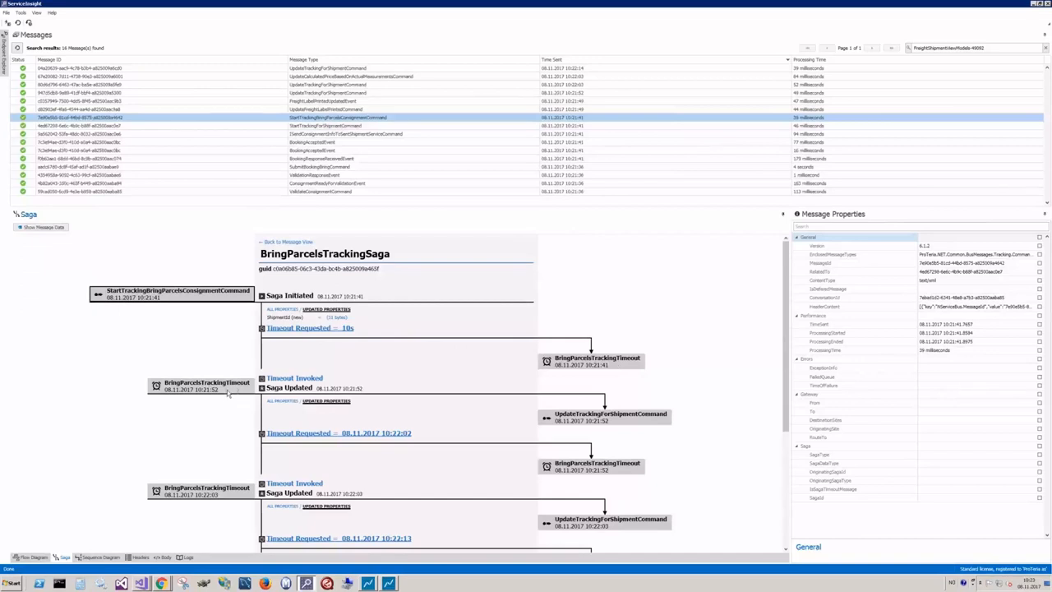
{"action": "mouse_move", "coordinate": [588, 420]}
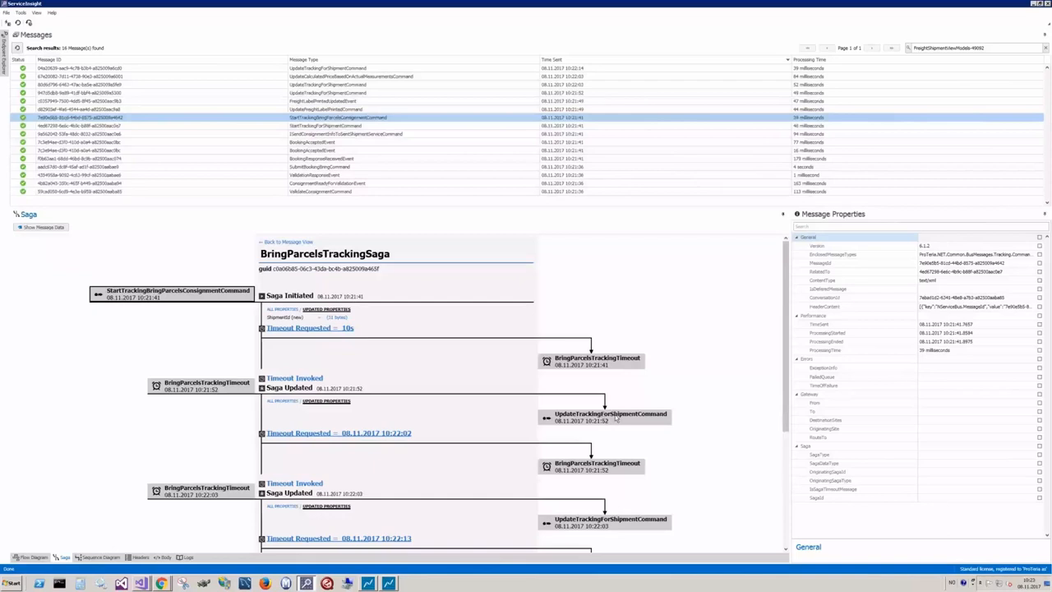
{"action": "mouse_move", "coordinate": [769, 368]}
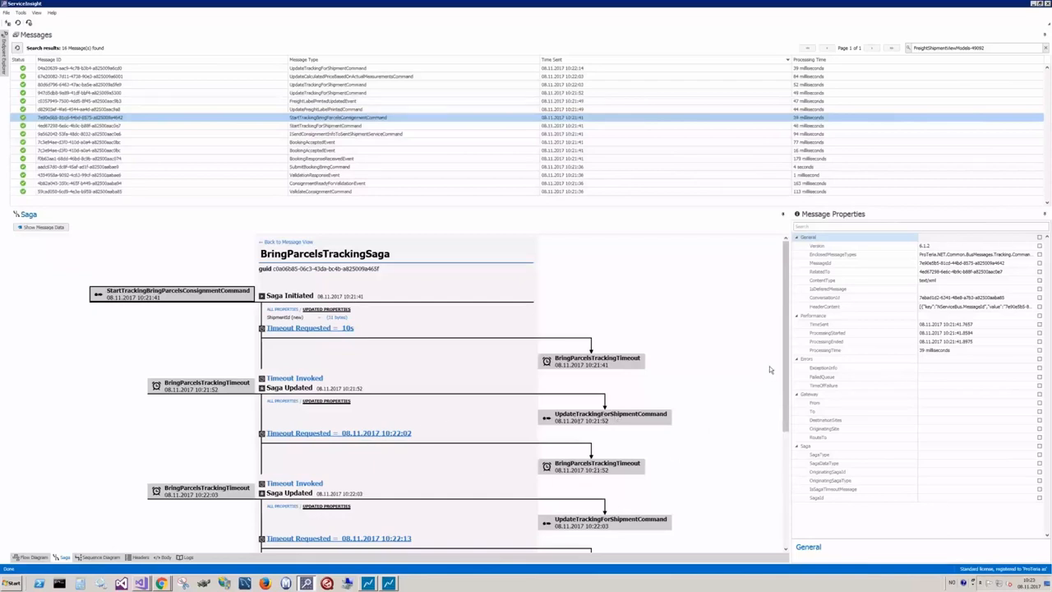
{"action": "scroll", "scroll_direction": "down", "scroll_amount": 3}
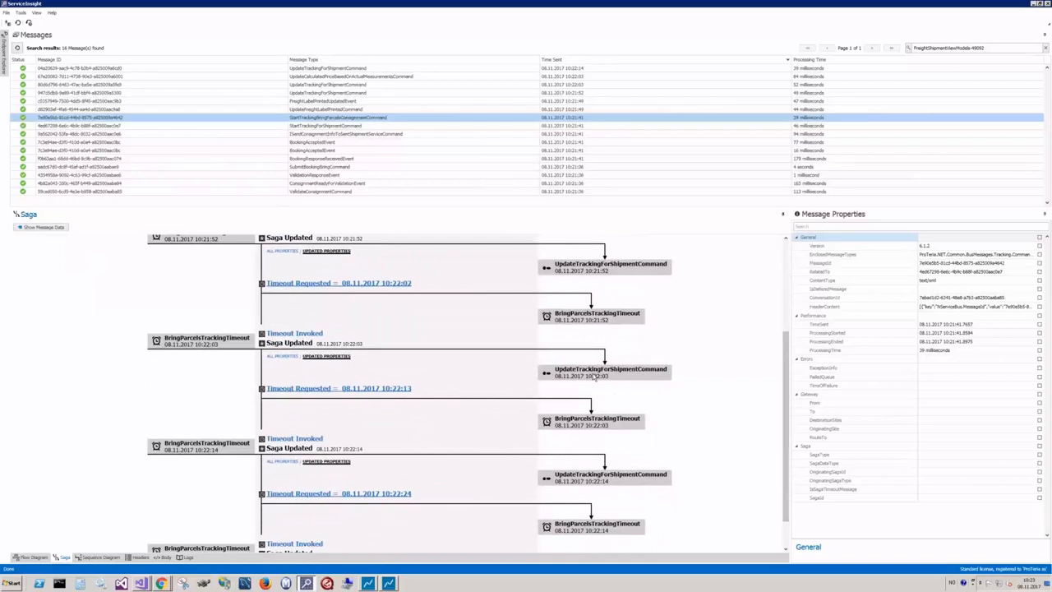
{"action": "mouse_move", "coordinate": [589, 375]}
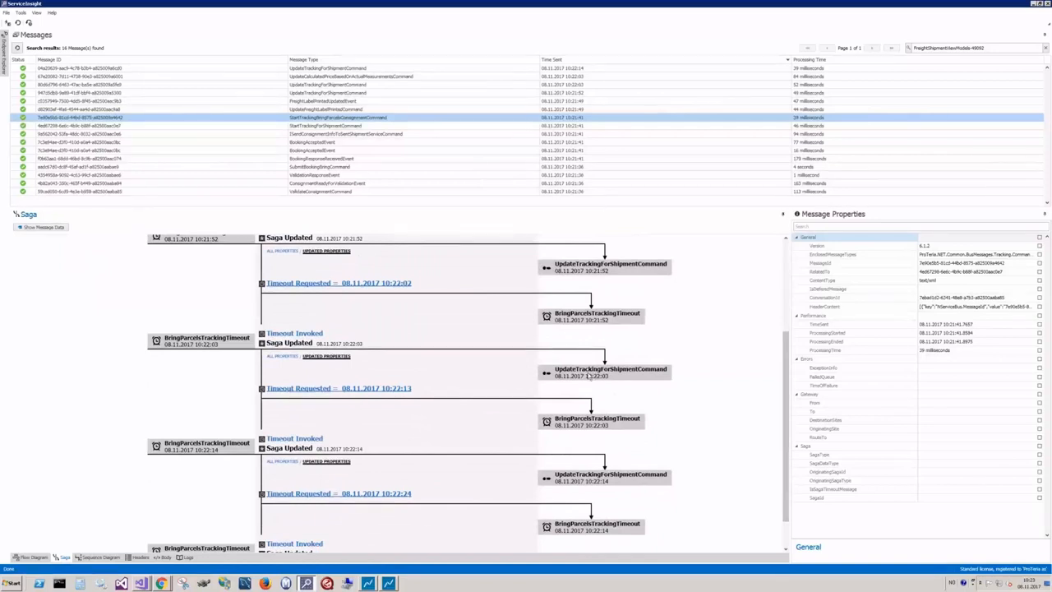
{"action": "scroll", "scroll_direction": "down", "scroll_amount": 3}
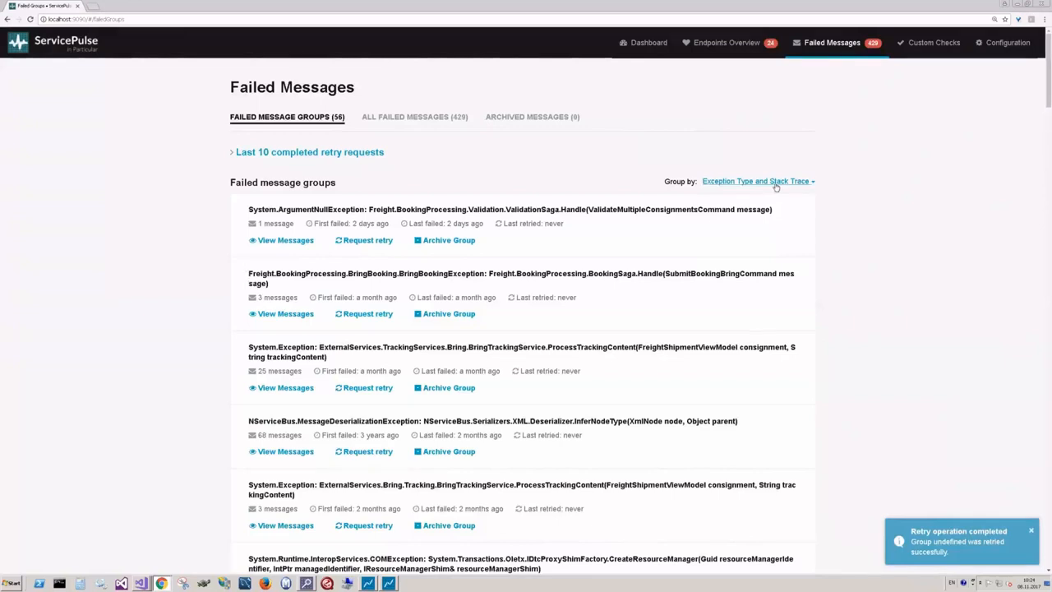
{"action": "left_click", "coordinate": [754, 180]}
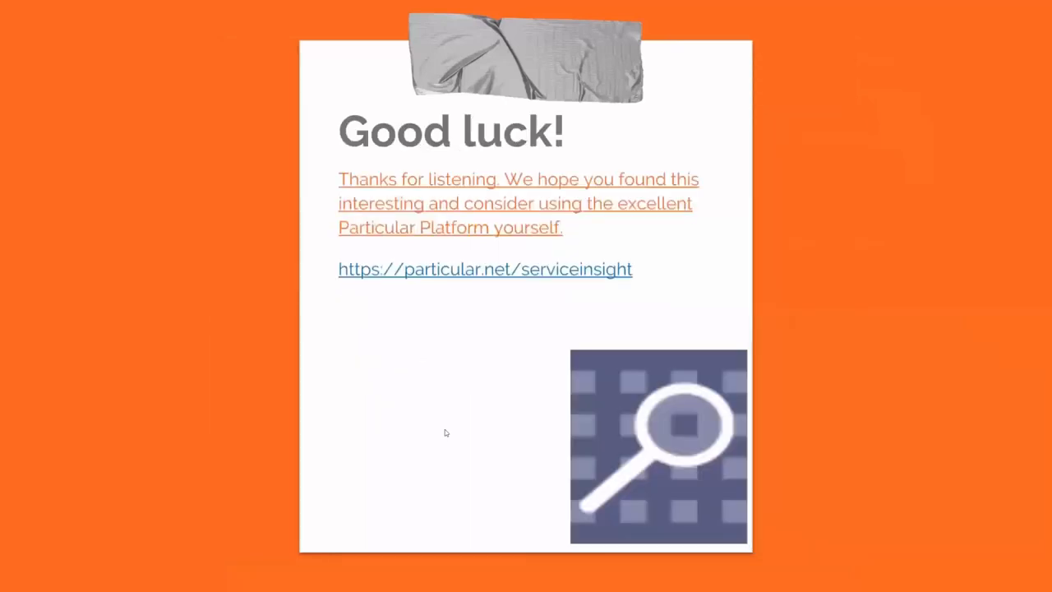
{"action": "mouse_move", "coordinate": [516, 353]}
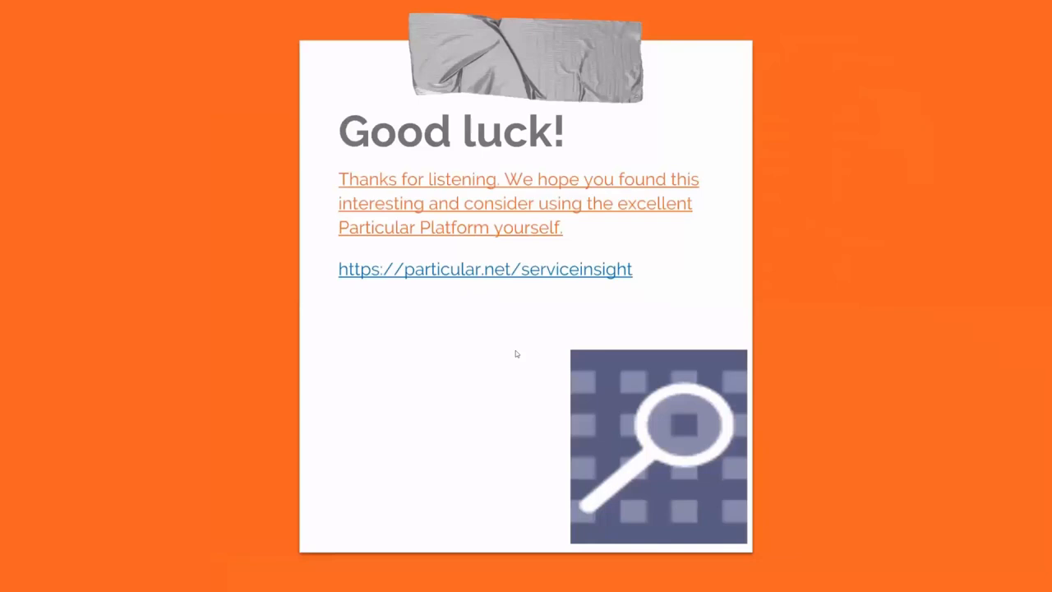
{"action": "mouse_move", "coordinate": [436, 304]}
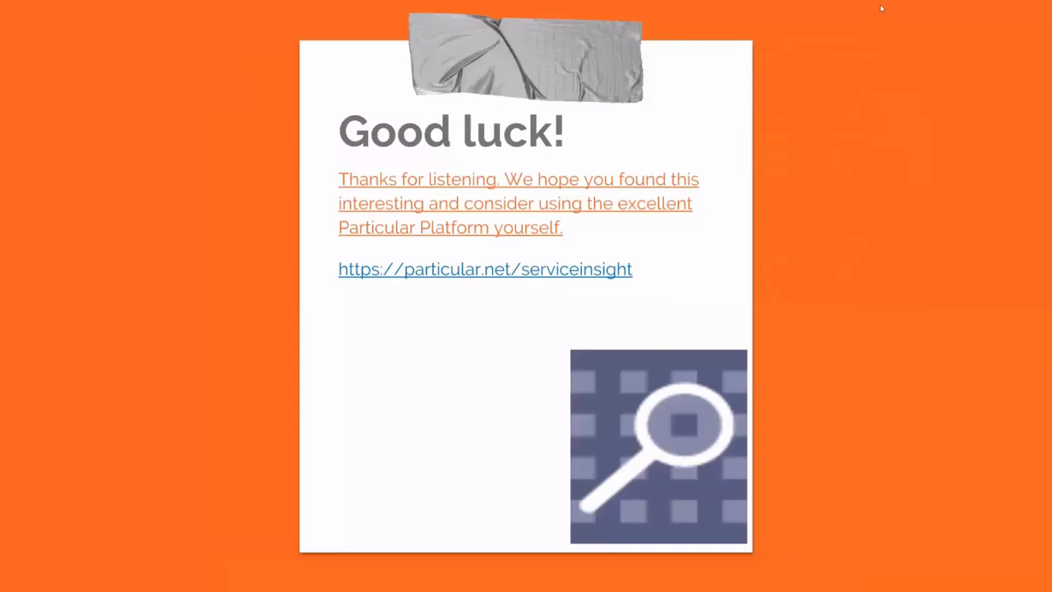
{"action": "mouse_move", "coordinate": [871, 10]}
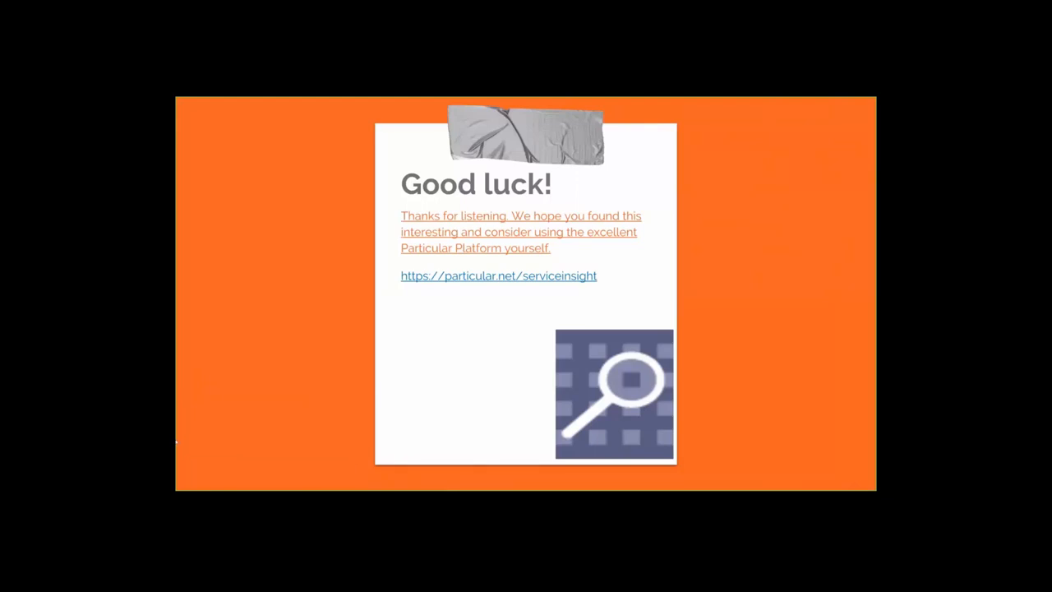
- Leave the slideshow, returning to the editor on the Good luck! closing slide
{"action": "key", "text": "Escape"}
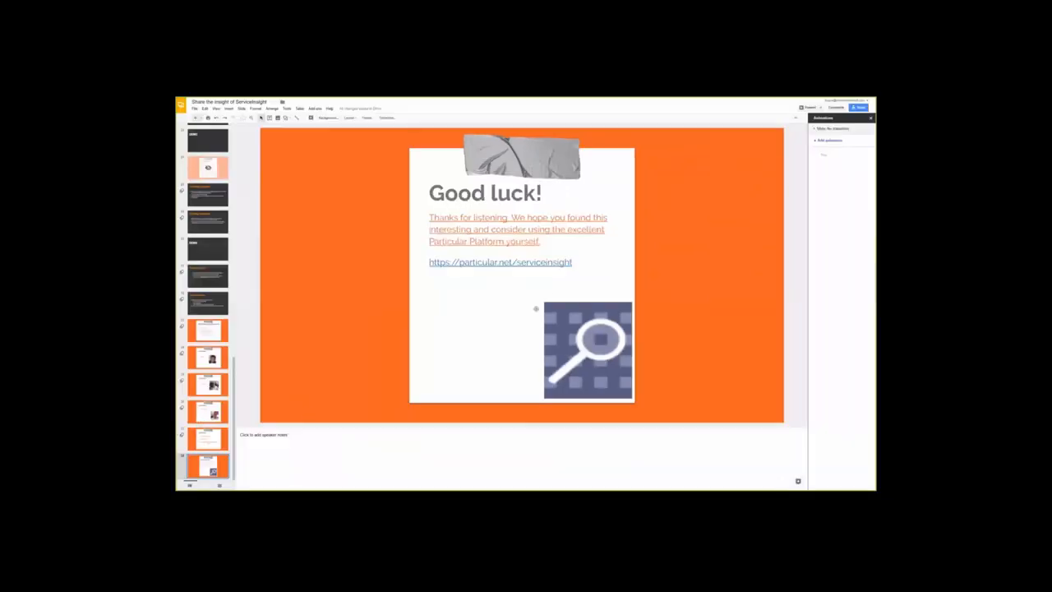